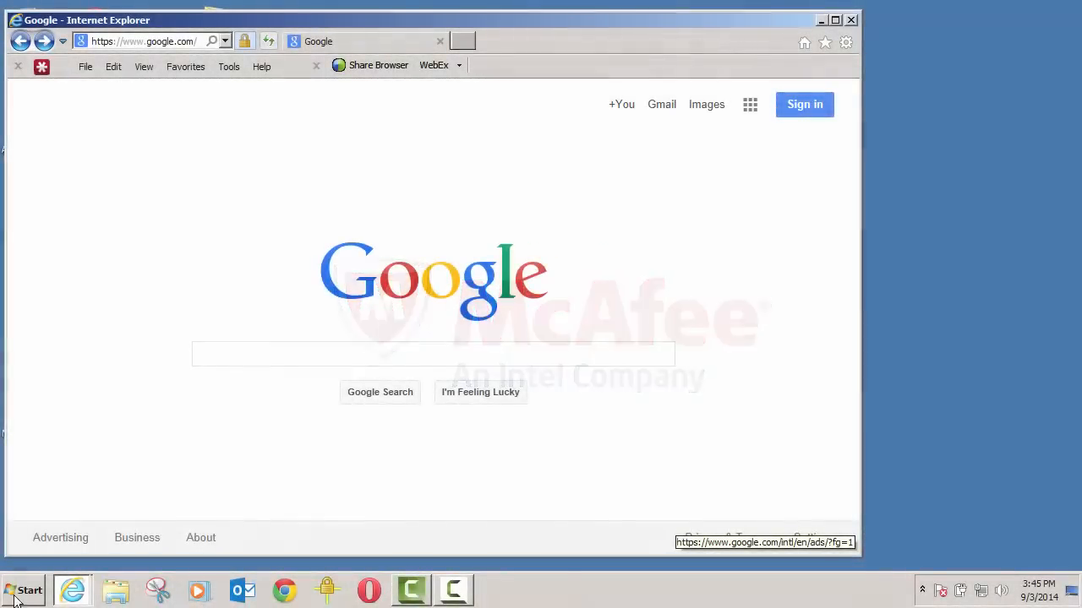
Launch Wireshark from the Start menu and begin capturing on Local Area Connection
click(23, 589)
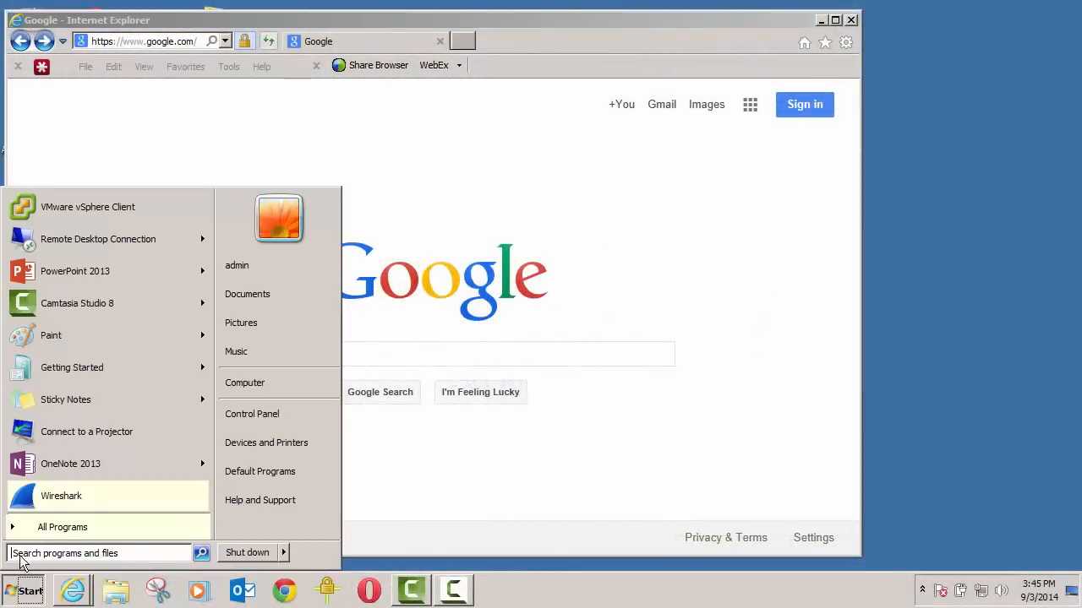
click(61, 496)
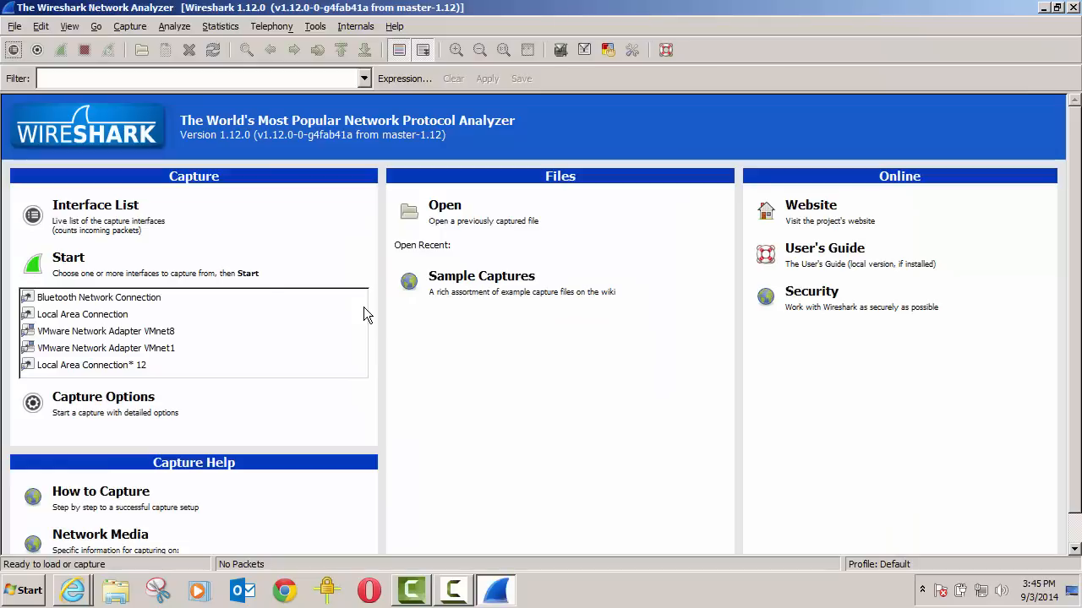
click(82, 314)
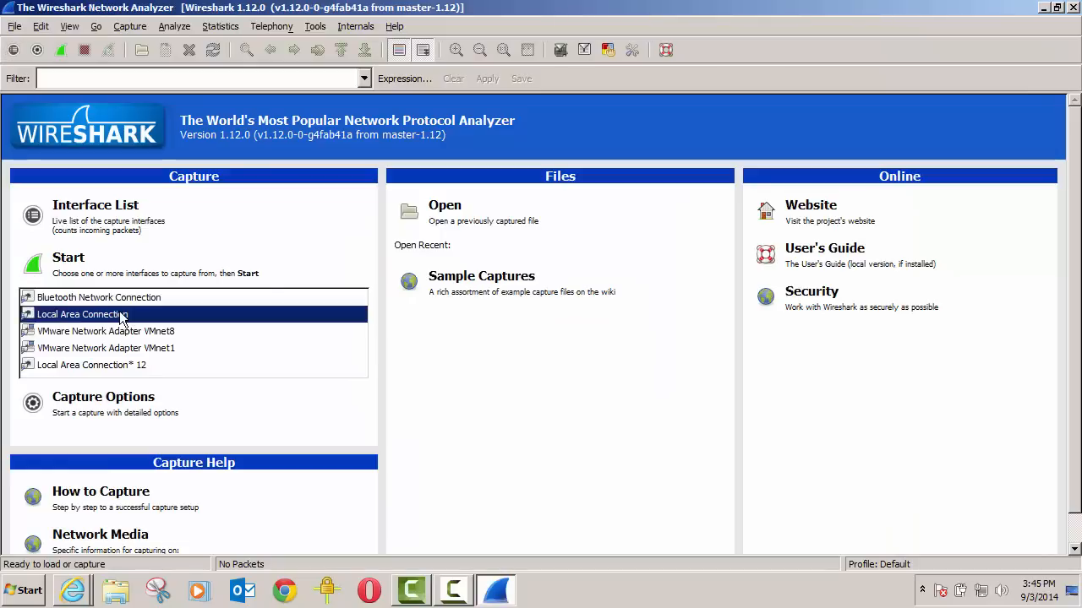
mouse_move(118, 376)
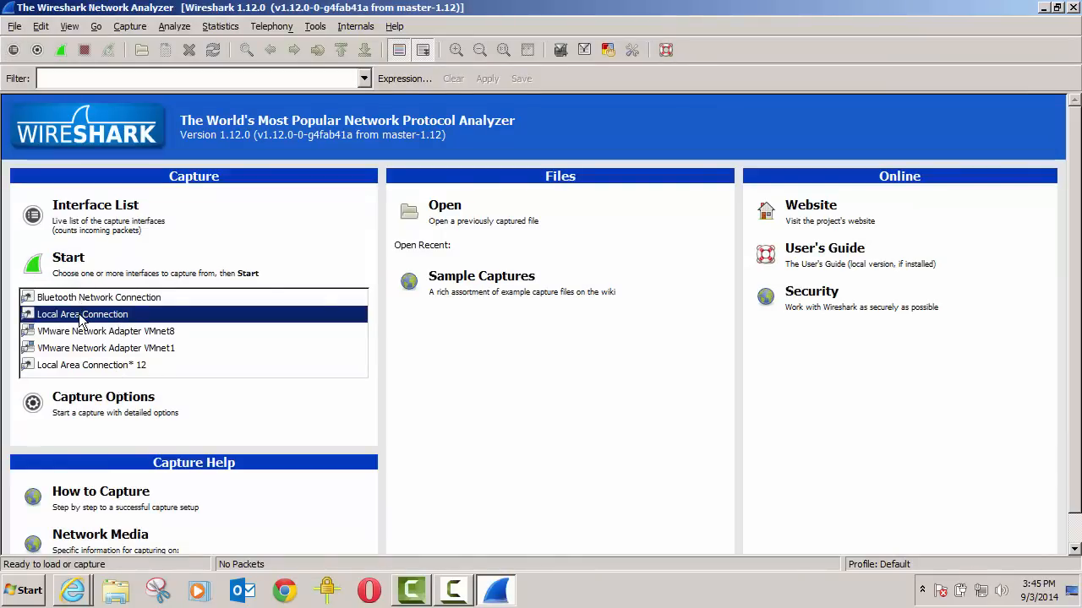
double_click(82, 314)
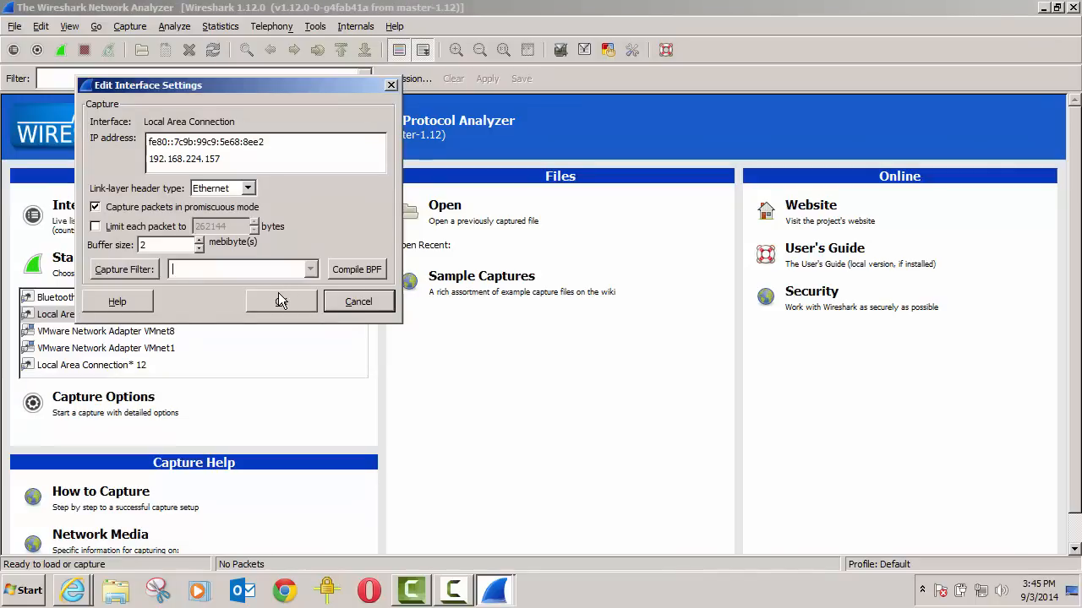
click(358, 301)
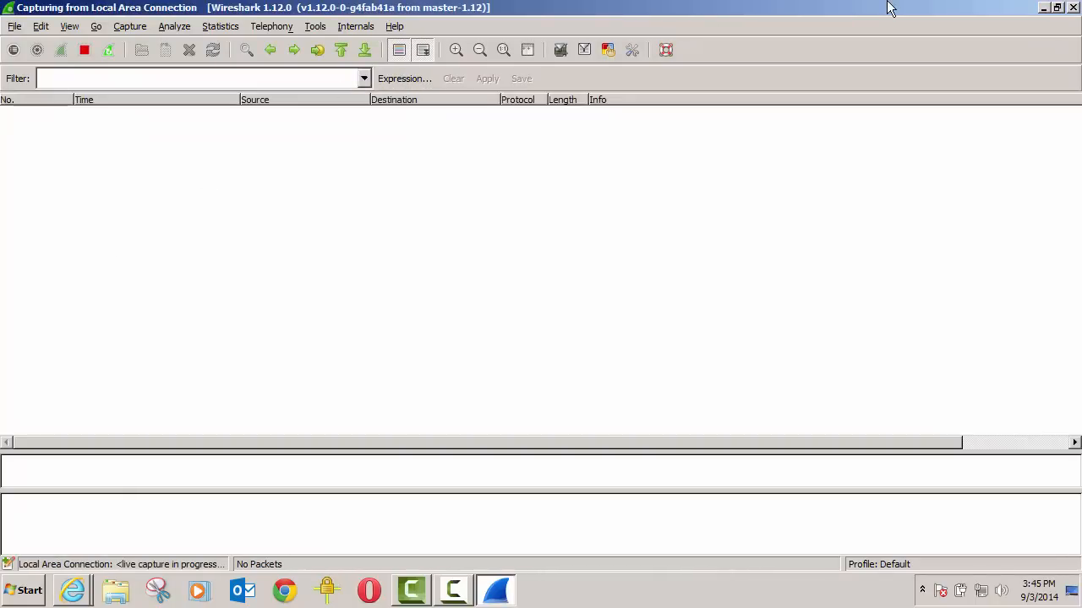
Google 'cnet password cracker' in Internet Explorer and start the CNET Password Cracker download
click(71, 589)
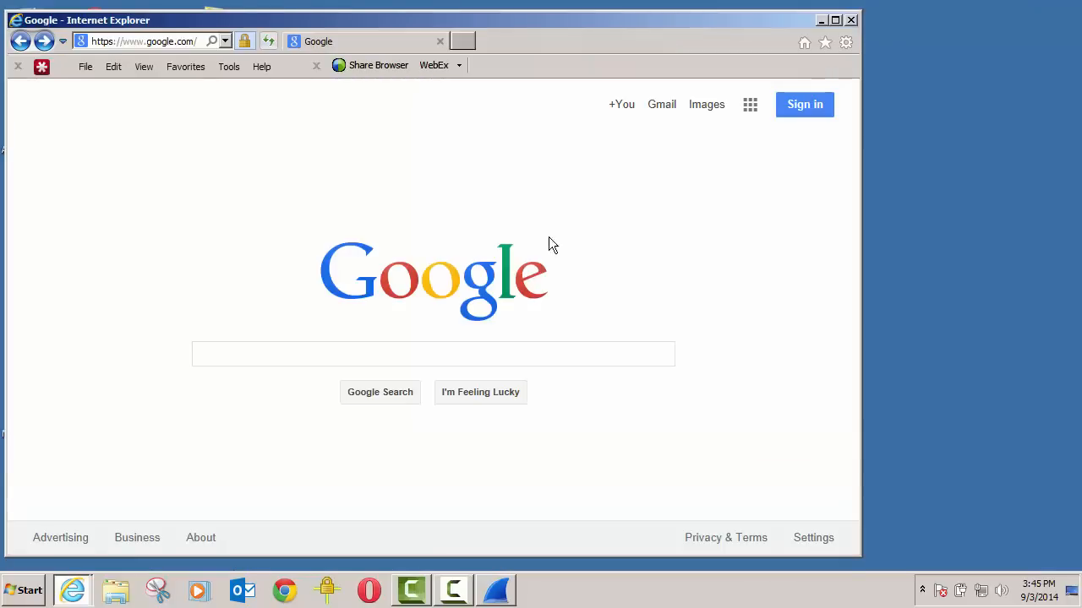
click(423, 353)
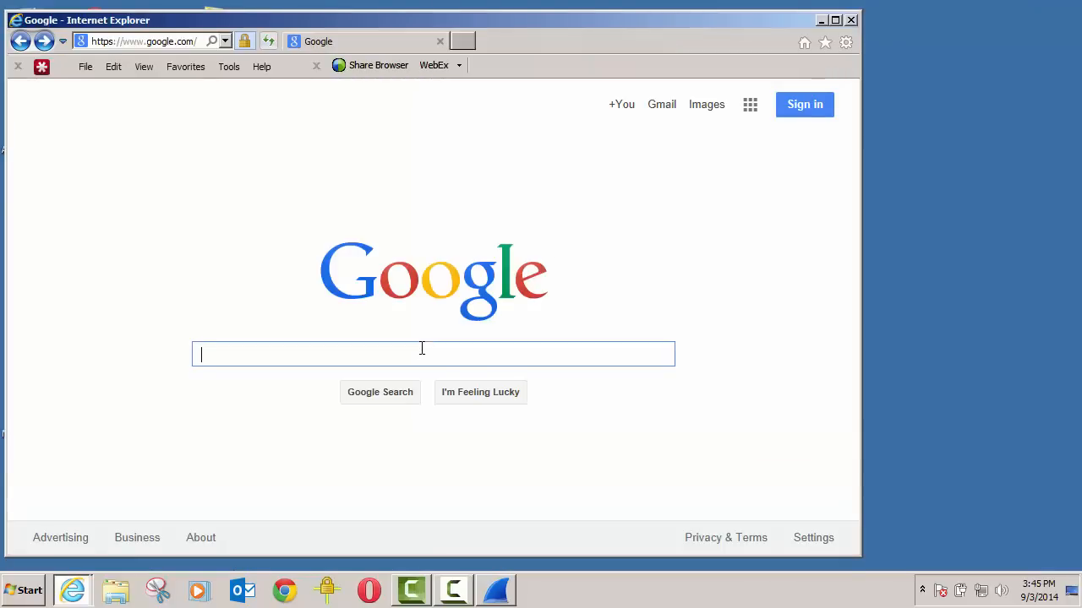
text(cnet password cracker)
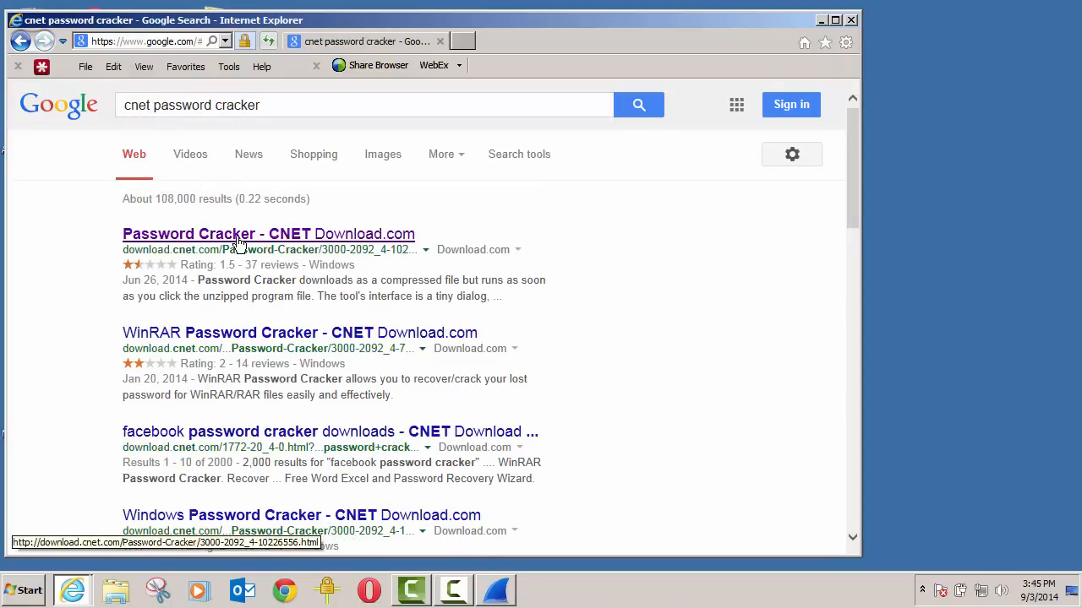
click(268, 234)
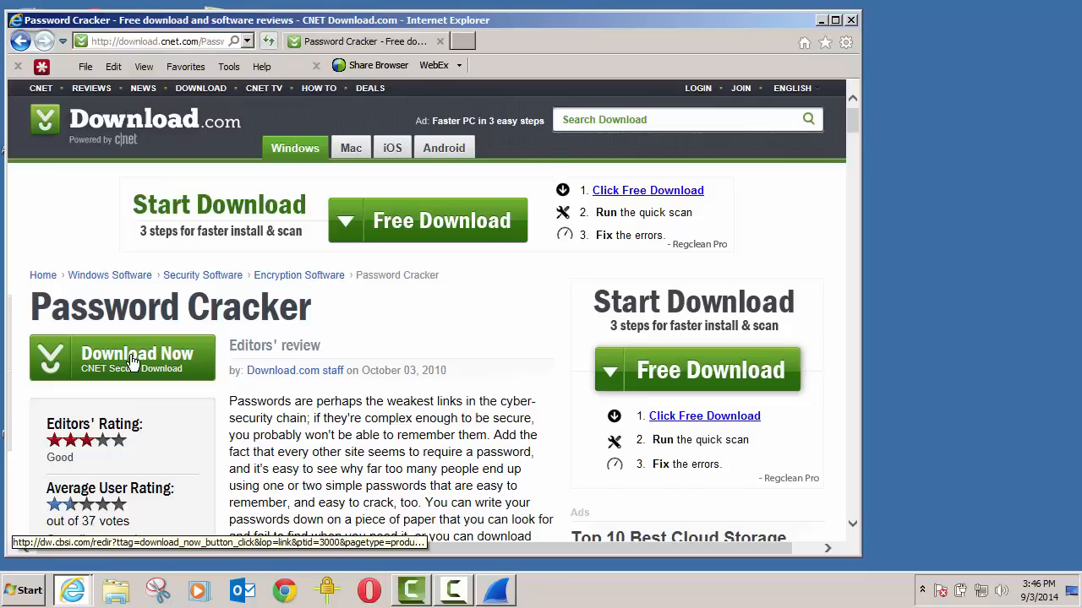
click(123, 357)
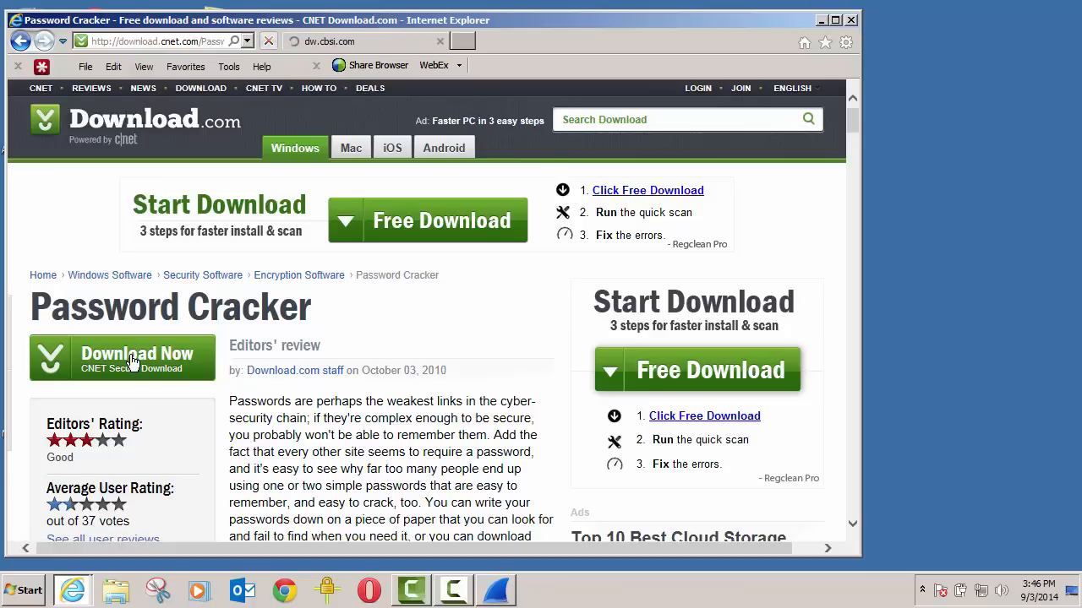
click(122, 357)
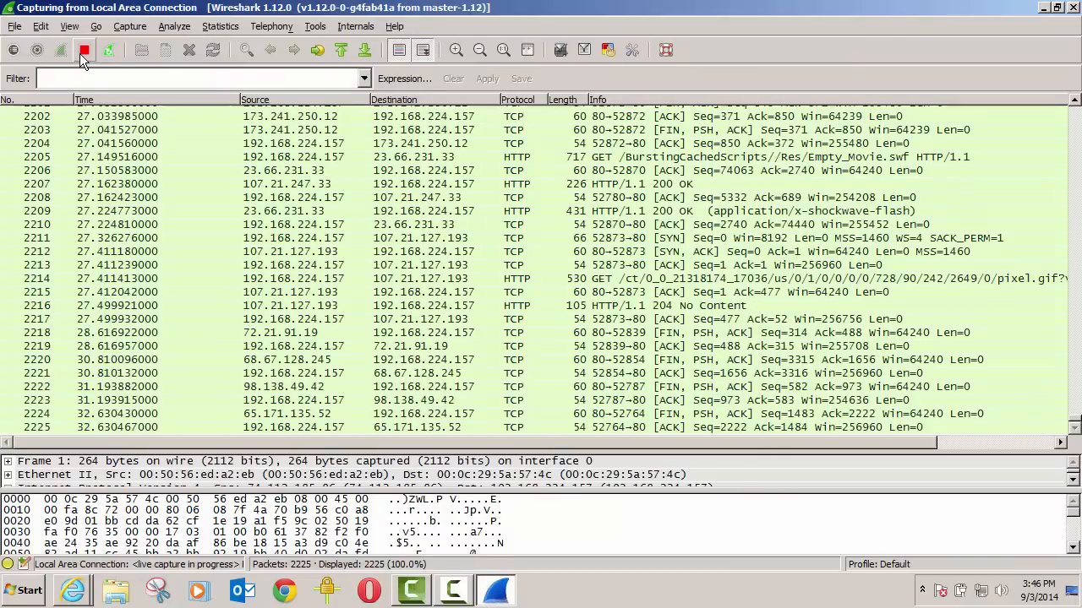
Stop the capture at 2,230 packets and scroll the list to packet 1532
click(85, 50)
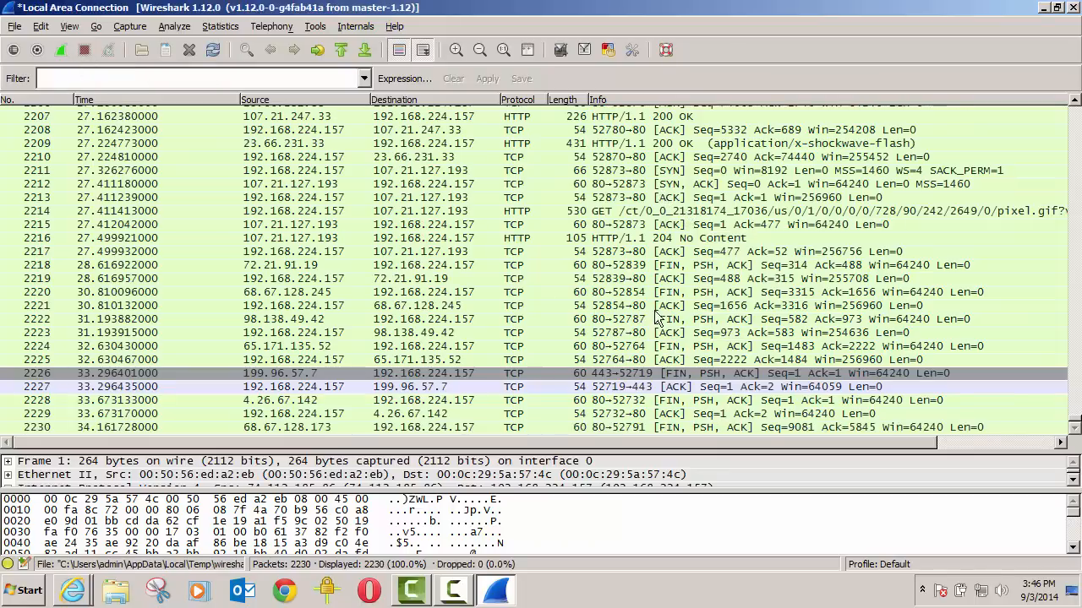
scroll(up, 3)
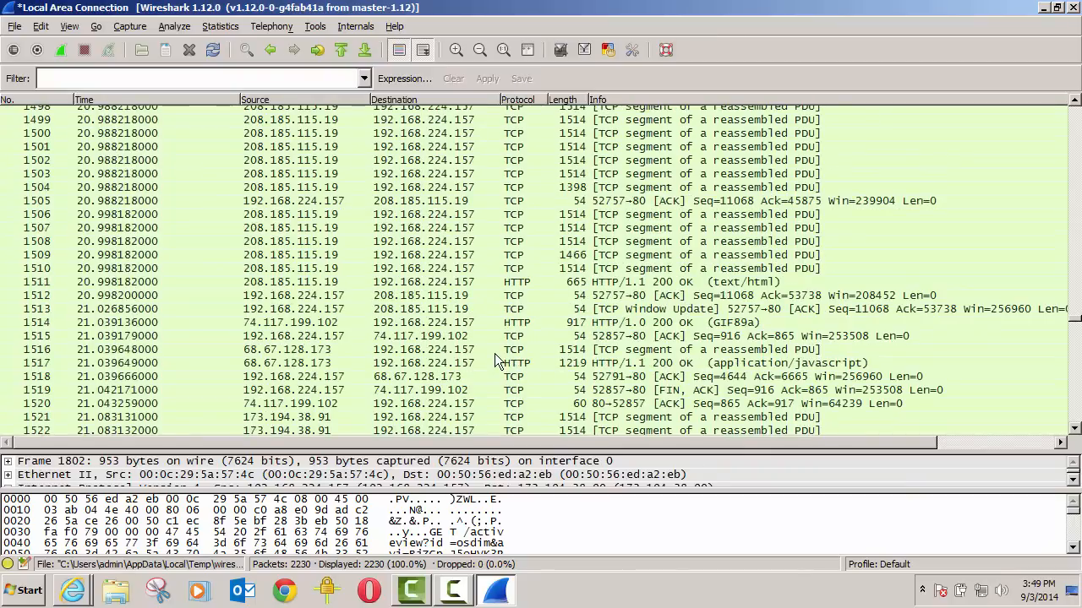
scroll(down, 3)
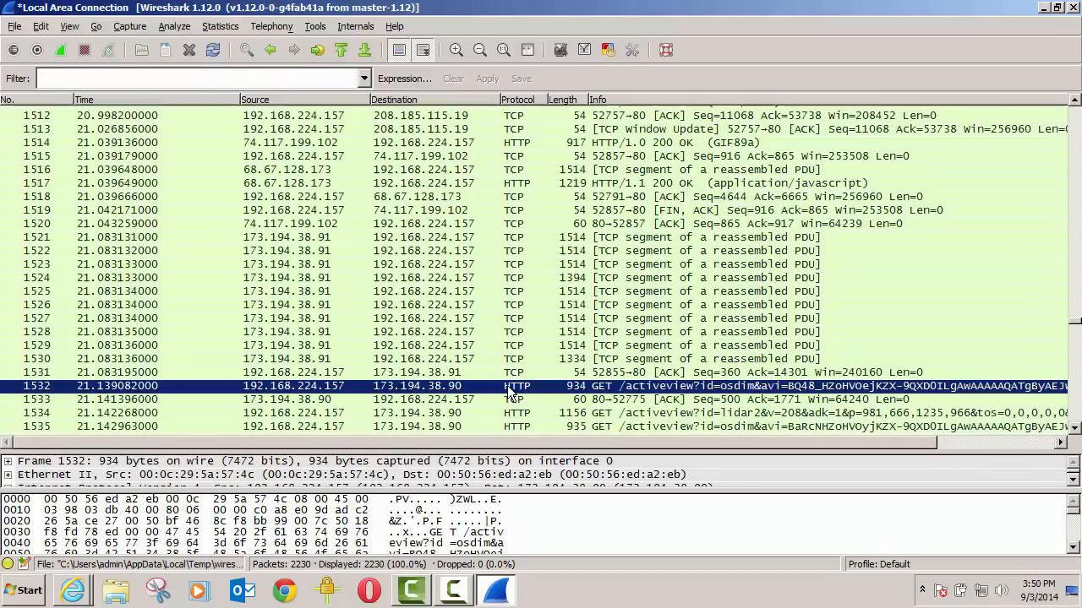
scroll(down, 3)
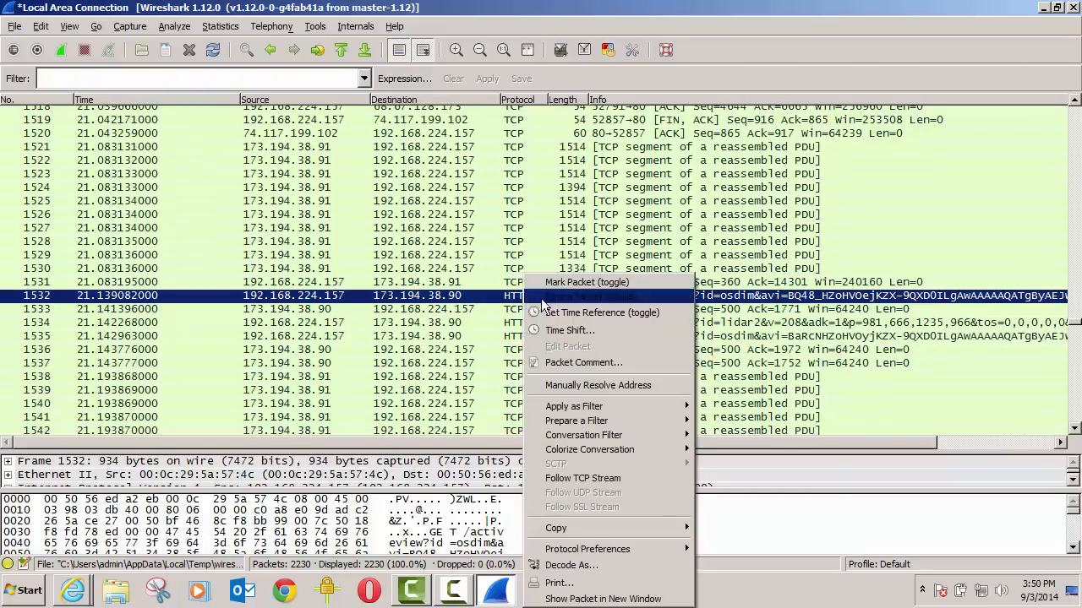
mouse_move(594, 477)
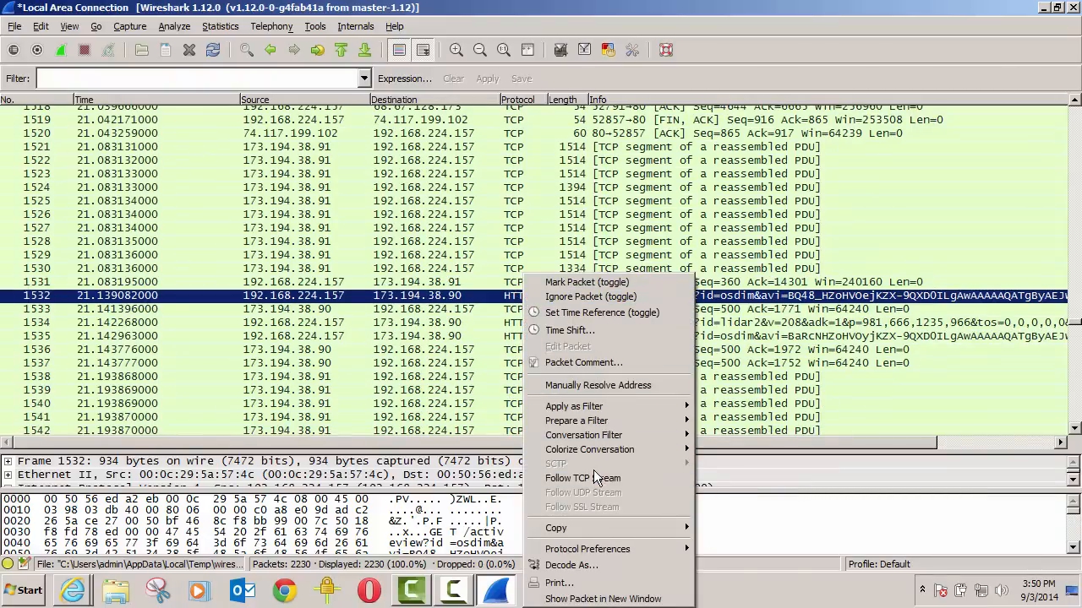
Follow packet 1532's TCP stream to view the activeview GET and HTTP 200 response
click(580, 479)
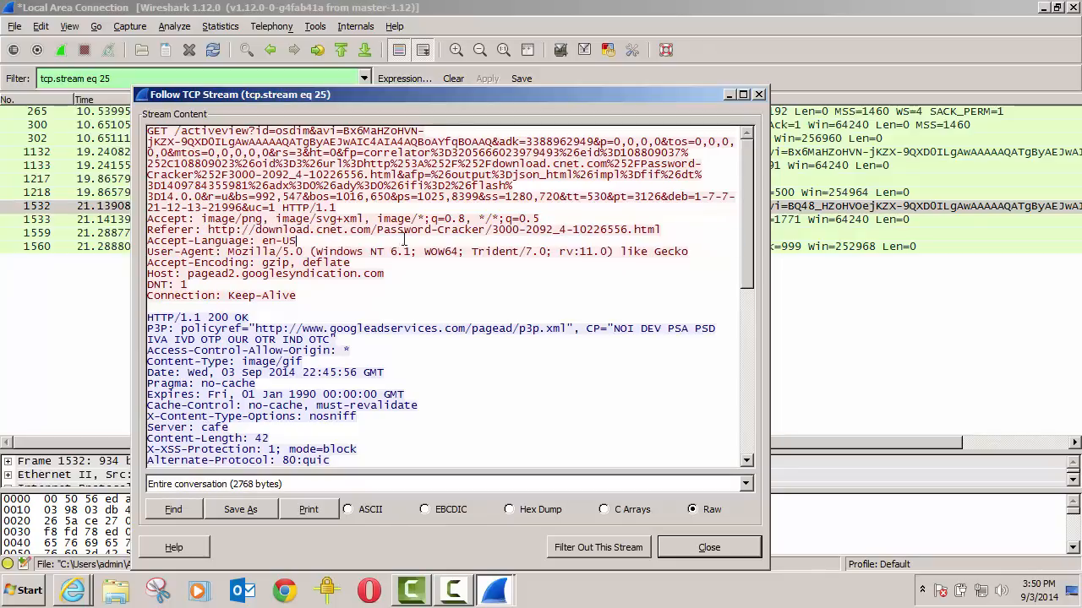
click(708, 547)
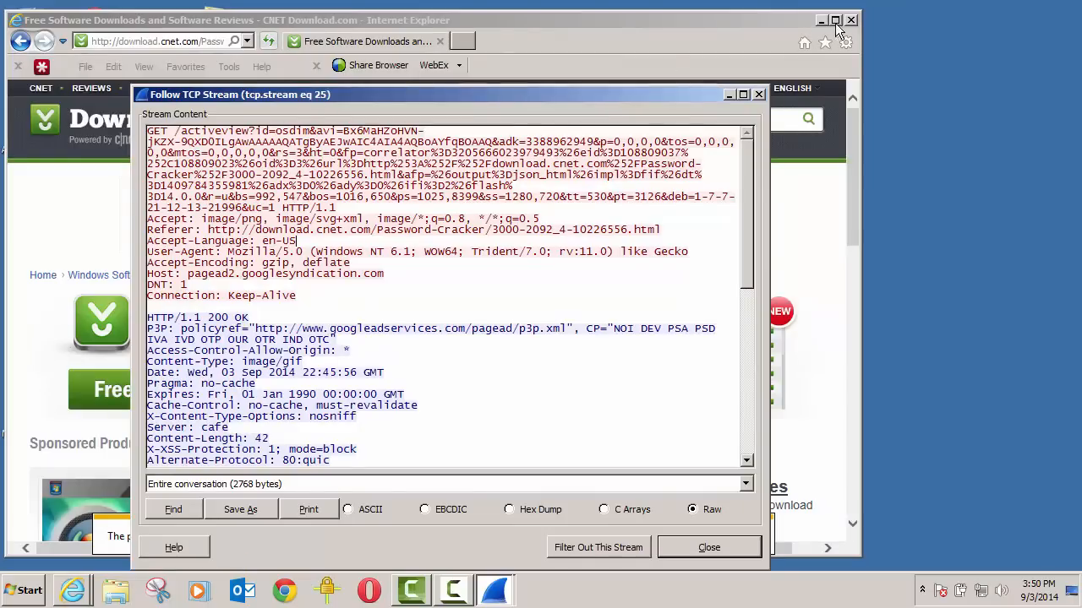
Switch to Network Security Manager and launch the Custom Attack Editor past the certificate warning
click(819, 20)
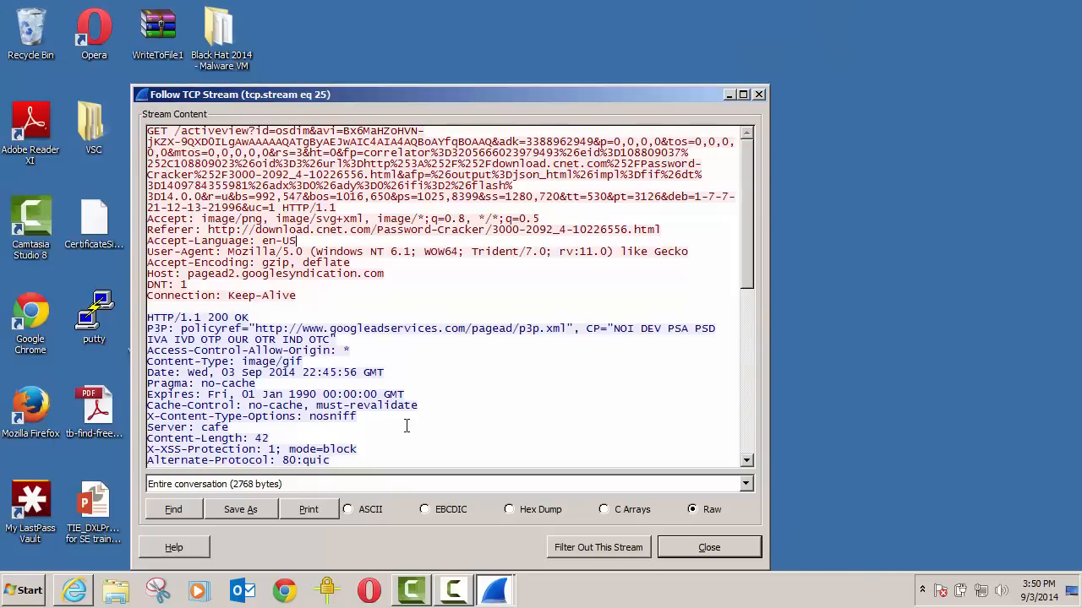
click(74, 590)
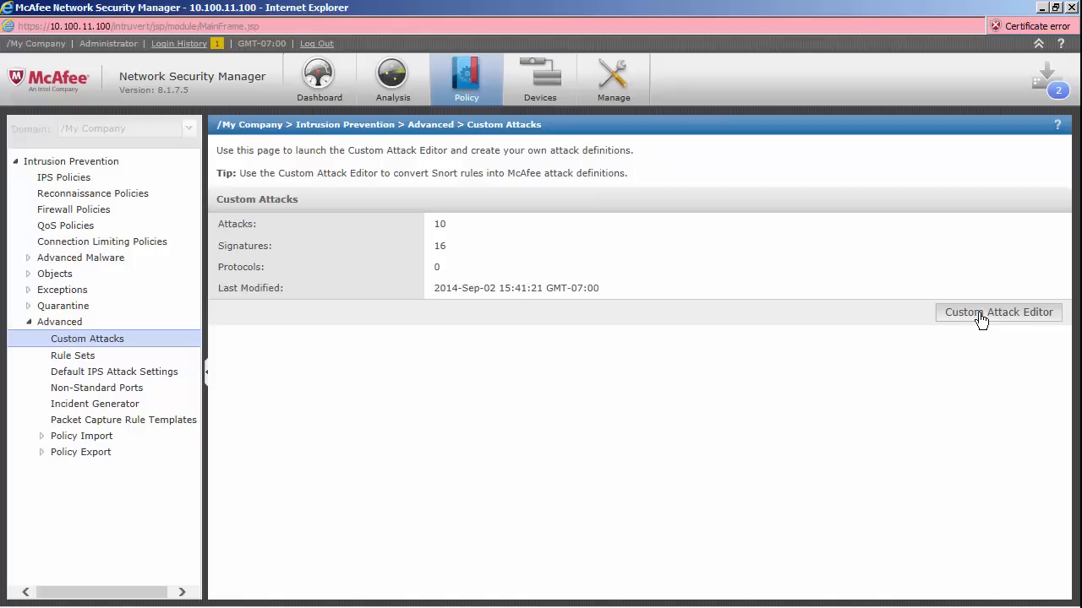
click(998, 312)
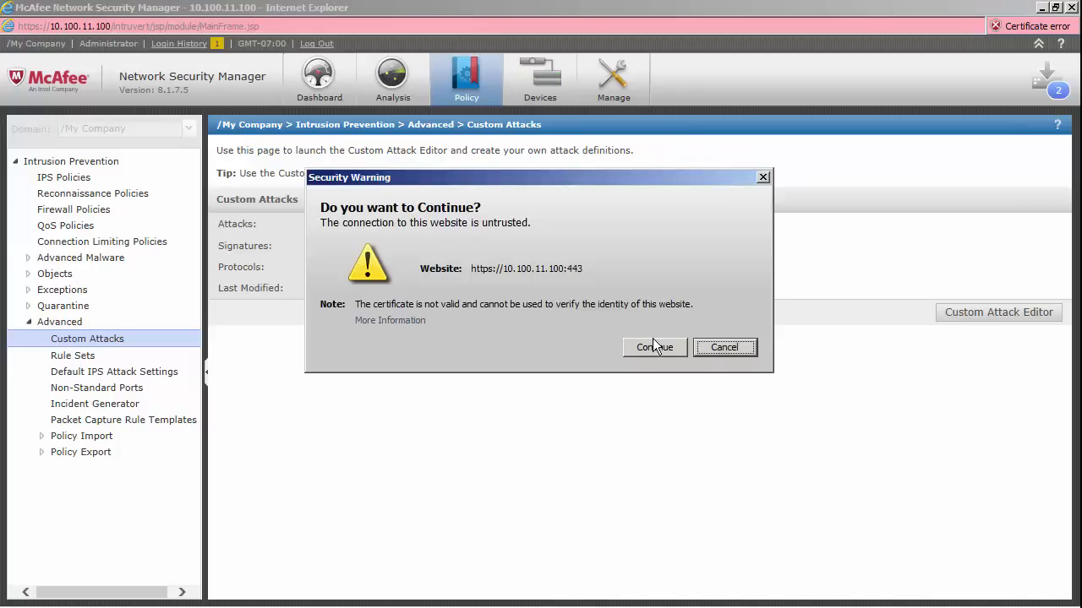
click(654, 347)
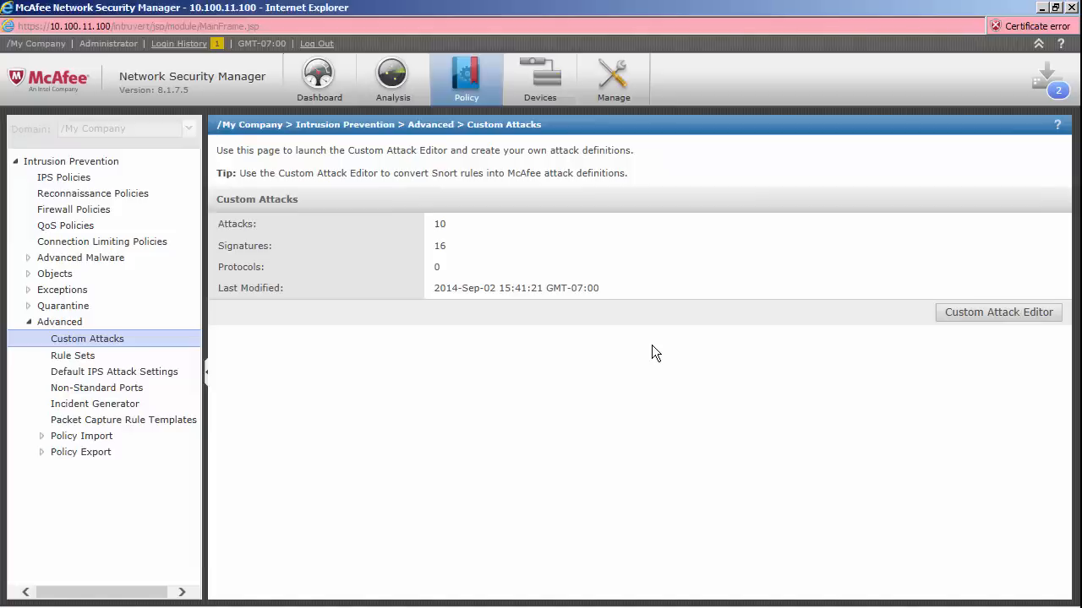
click(998, 312)
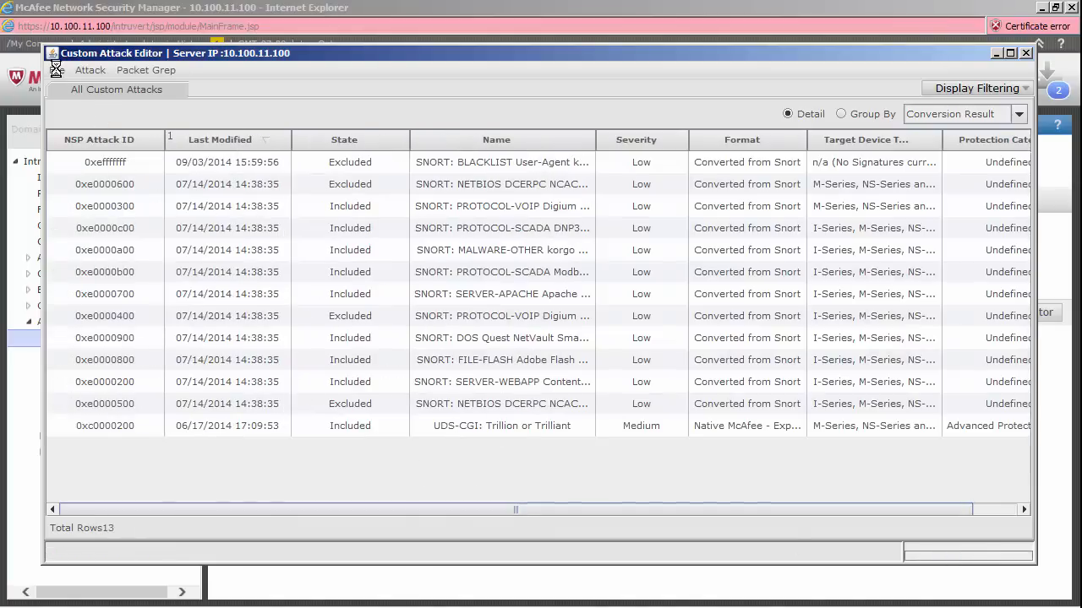
Start a new McAfee Exploit Attack definition from the editor's Attack menu
click(89, 70)
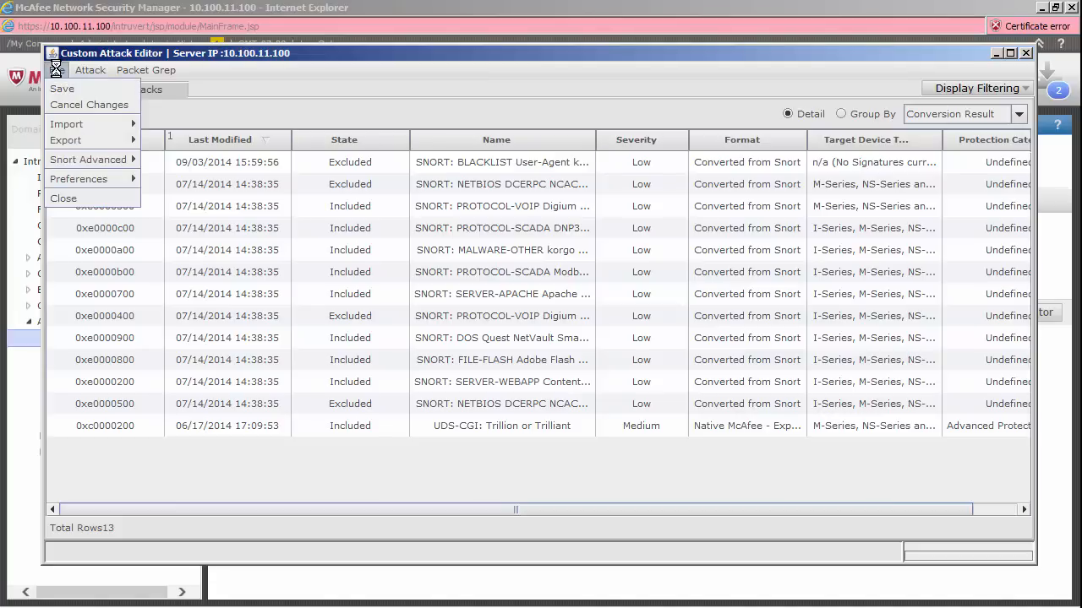
click(89, 69)
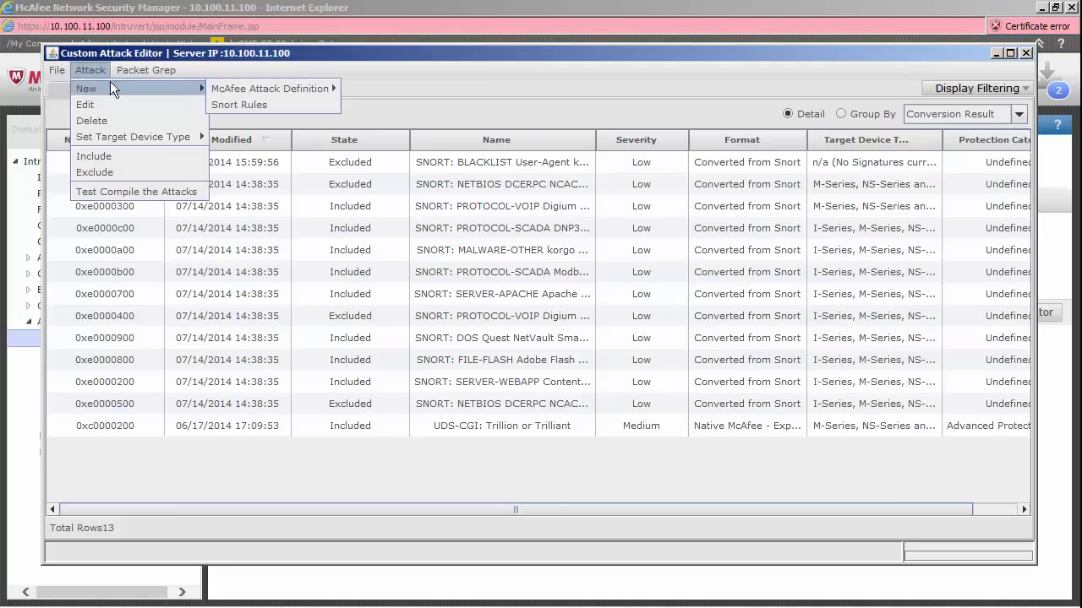
mouse_move(272, 88)
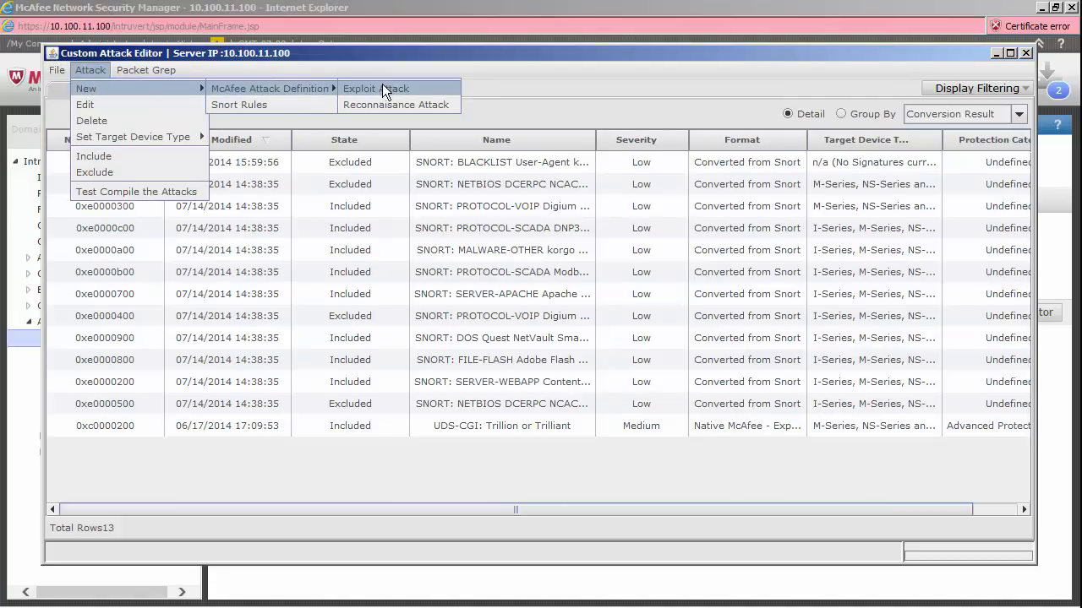
click(375, 88)
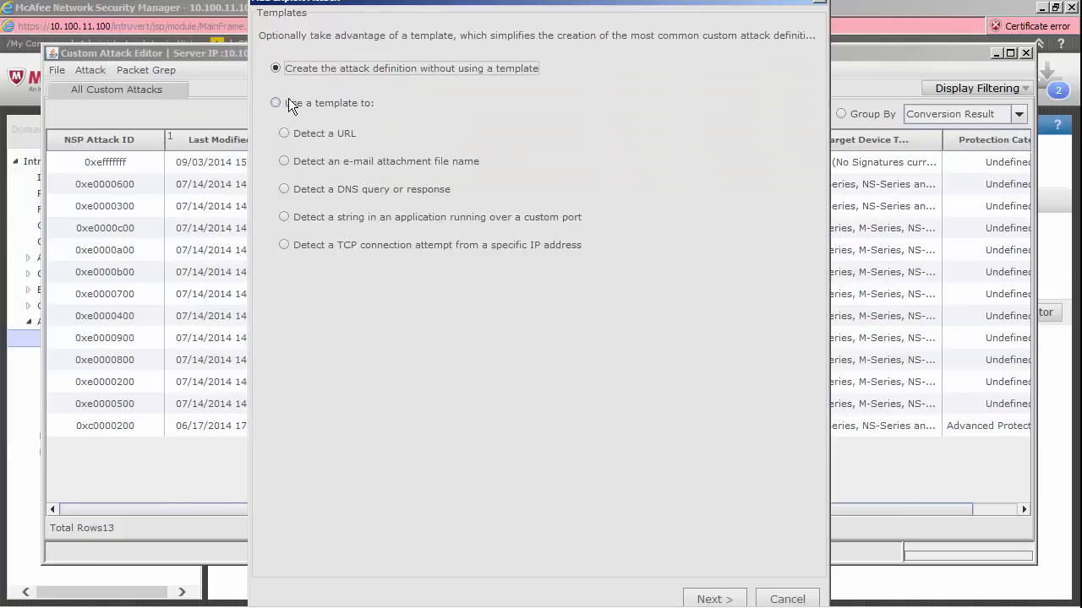
Choose the Detect a URL template and name the attack Password_Cracker
click(276, 102)
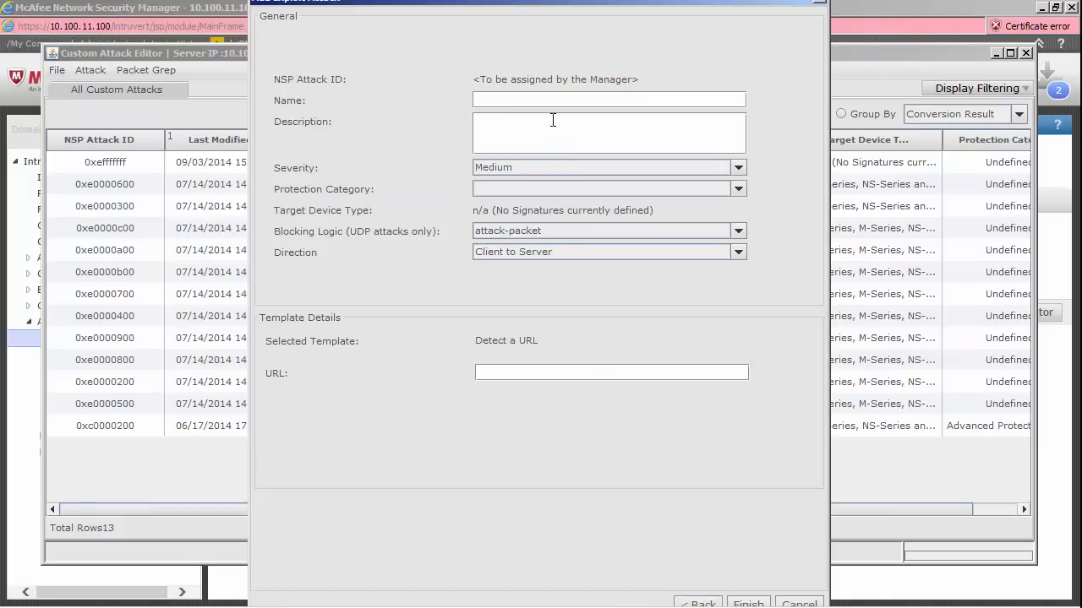
text(Pas)
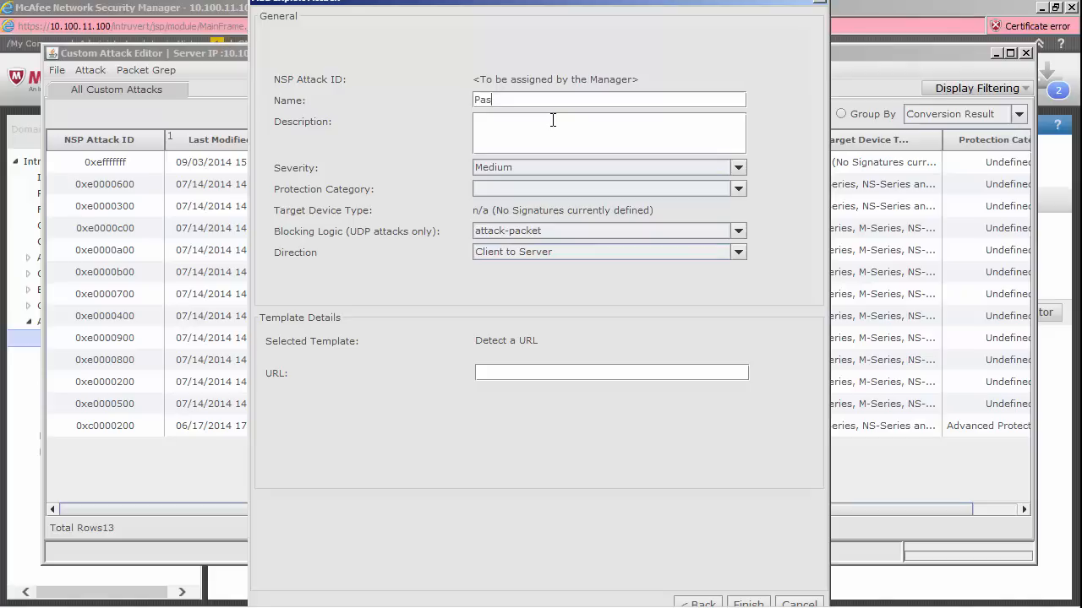
text(sword_Cracker)
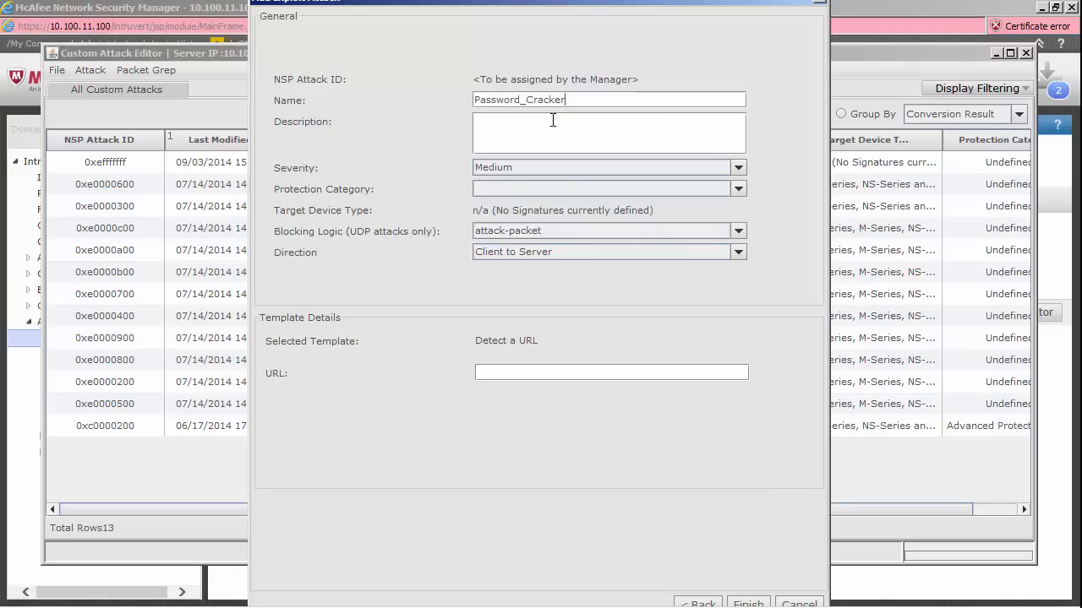
Describe it as a CNET 'password cracker' program download, against corp policy
text(download of)
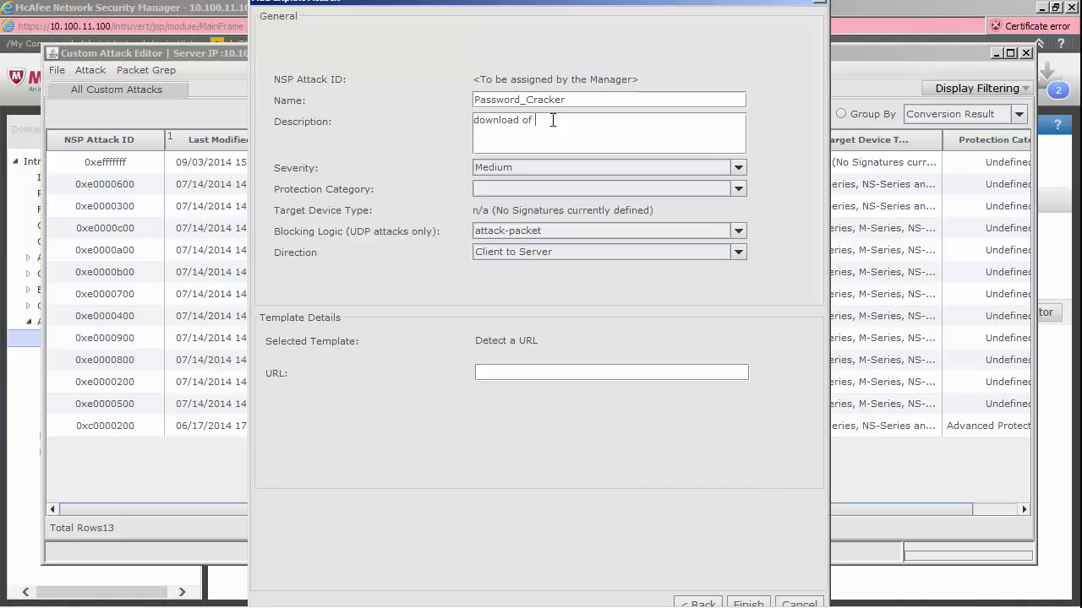
text(pro)
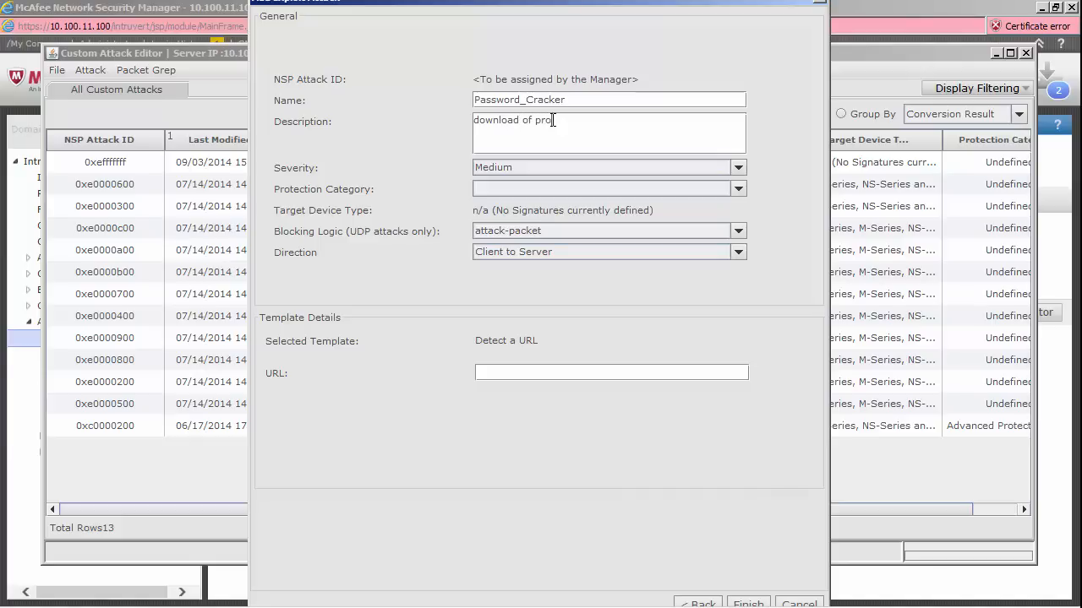
text(gram "pass)
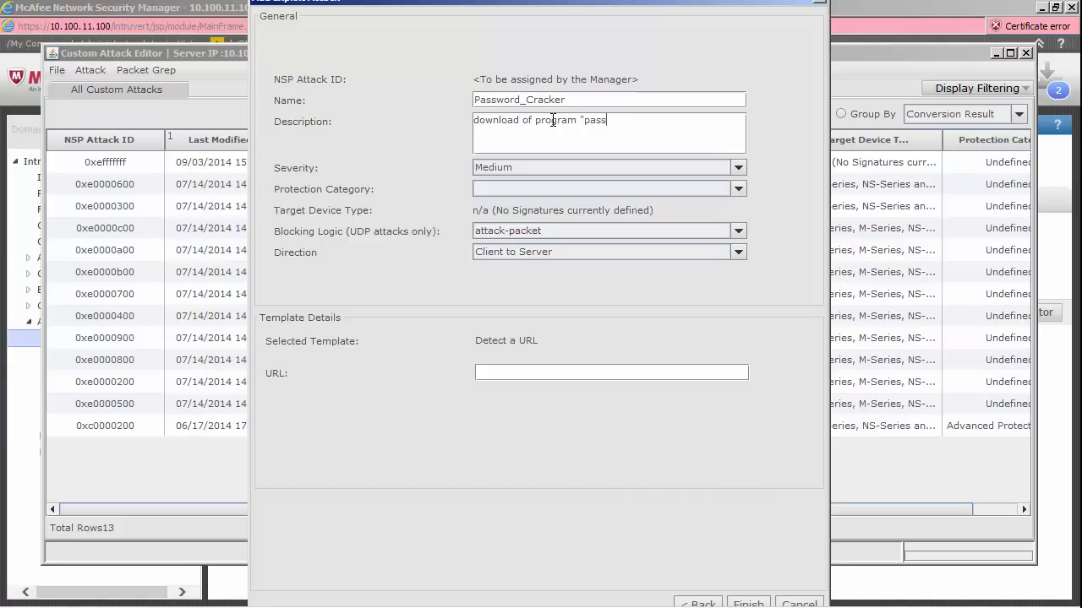
text(word cracker" from C)
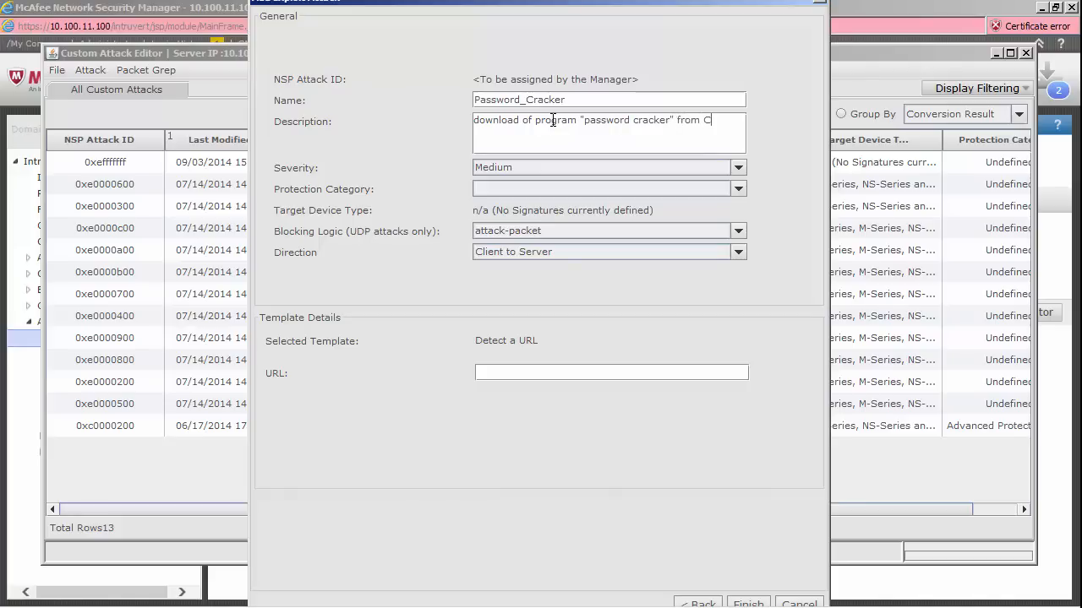
text(NET)
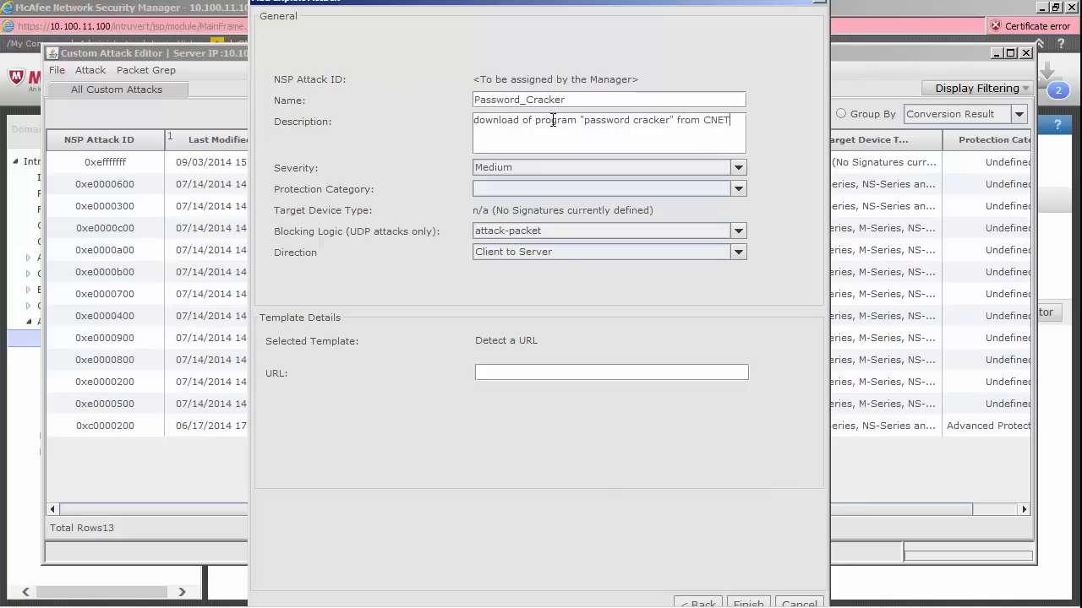
text(, against)
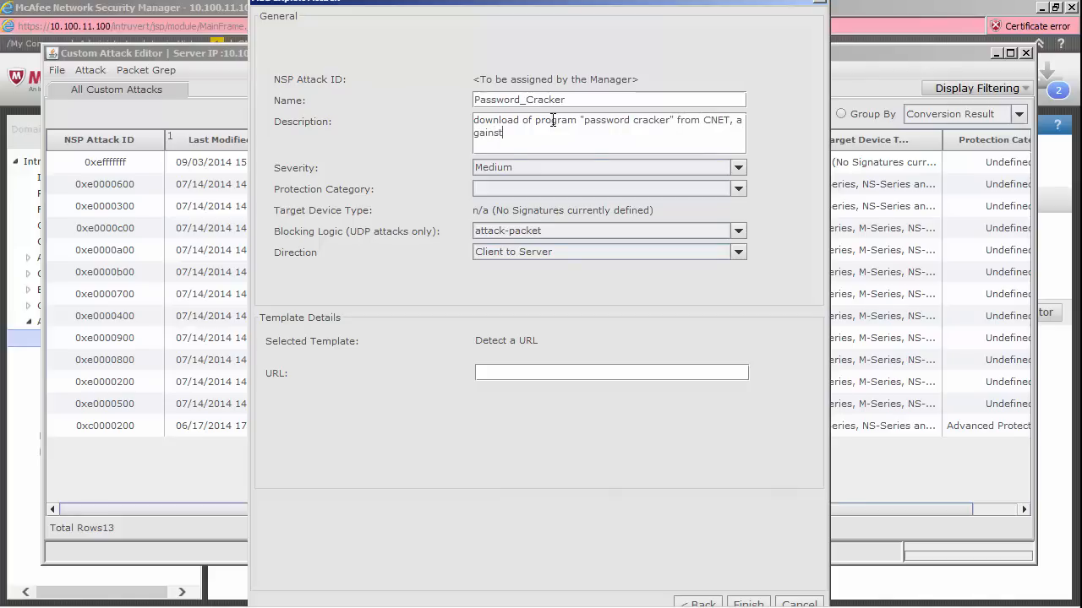
text(corp policy)
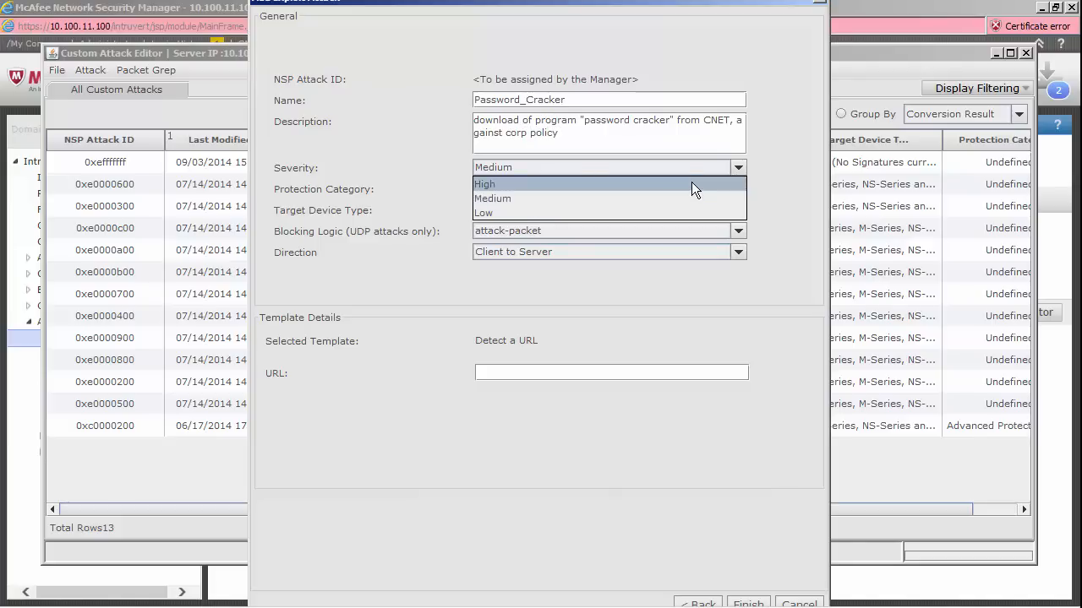
Set severity to High and protection category to Client Protection/Policy Violation
click(484, 183)
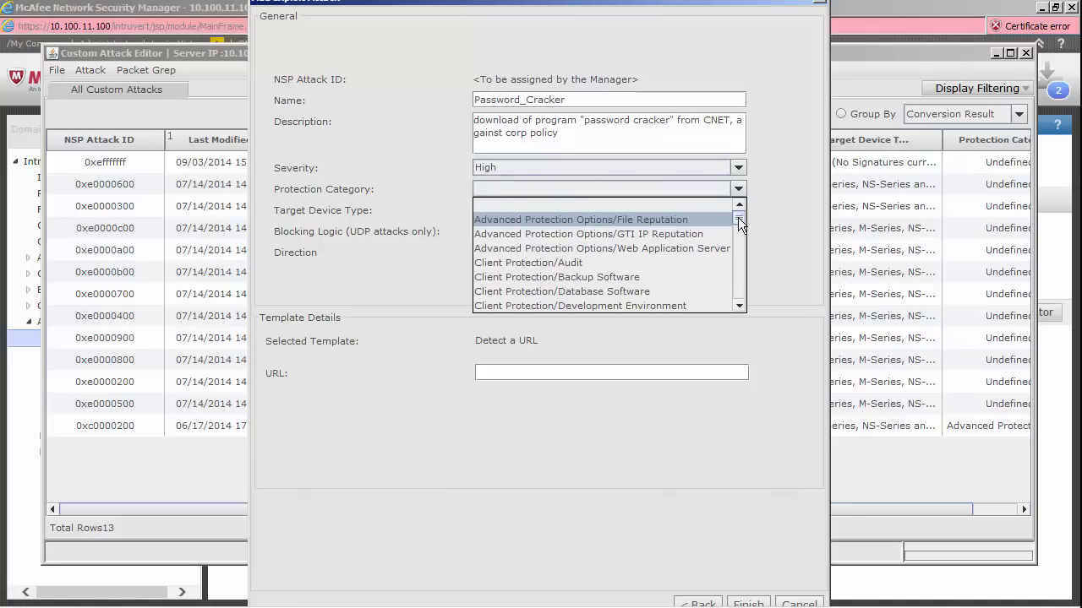
click(739, 226)
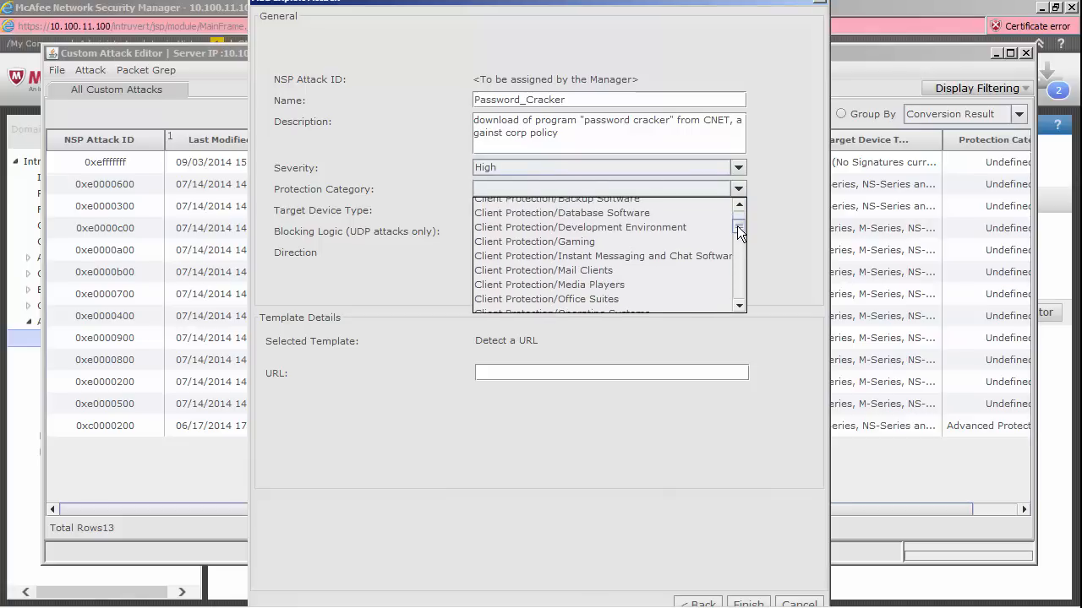
scroll(down, 3)
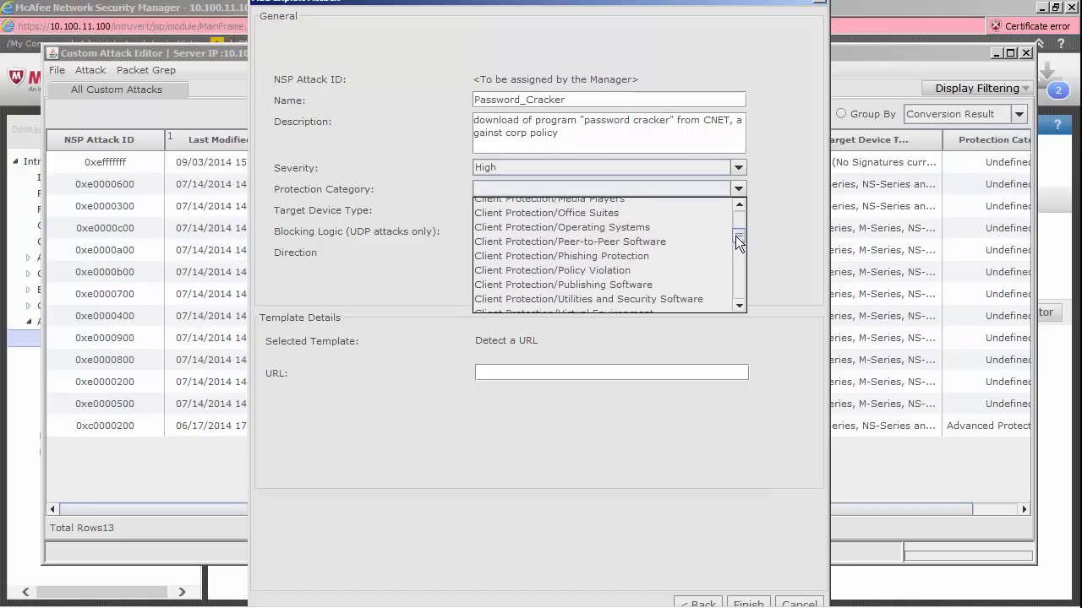
click(738, 254)
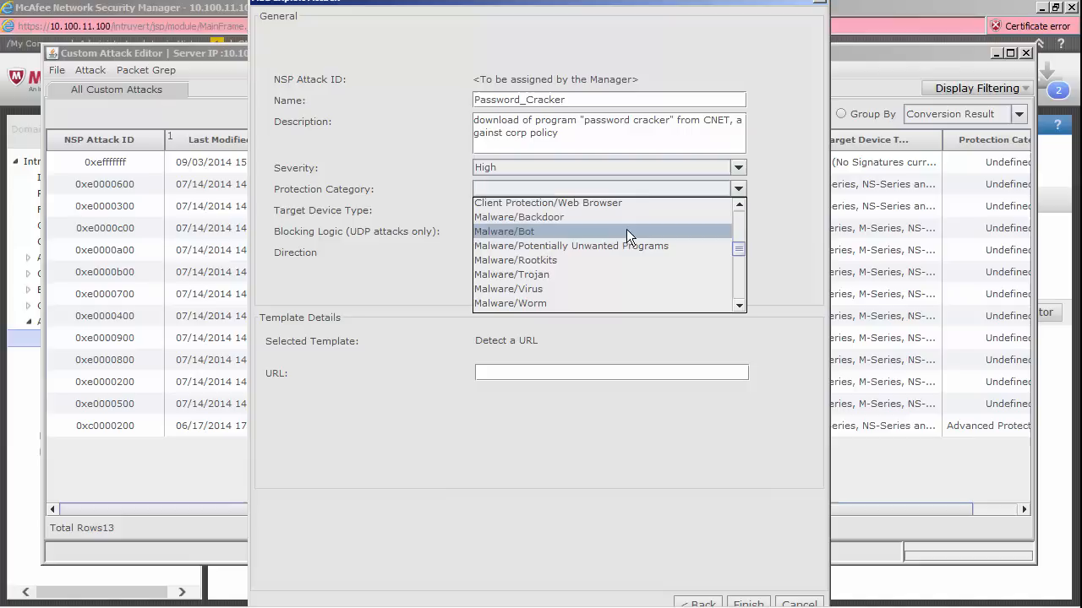
mouse_move(663, 246)
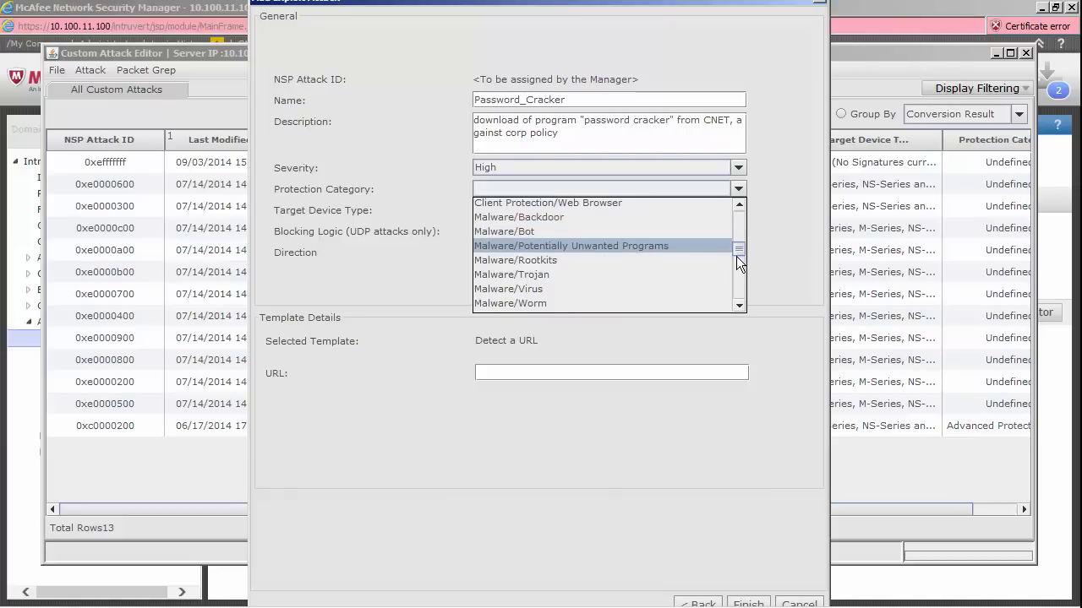
scroll(down, 3)
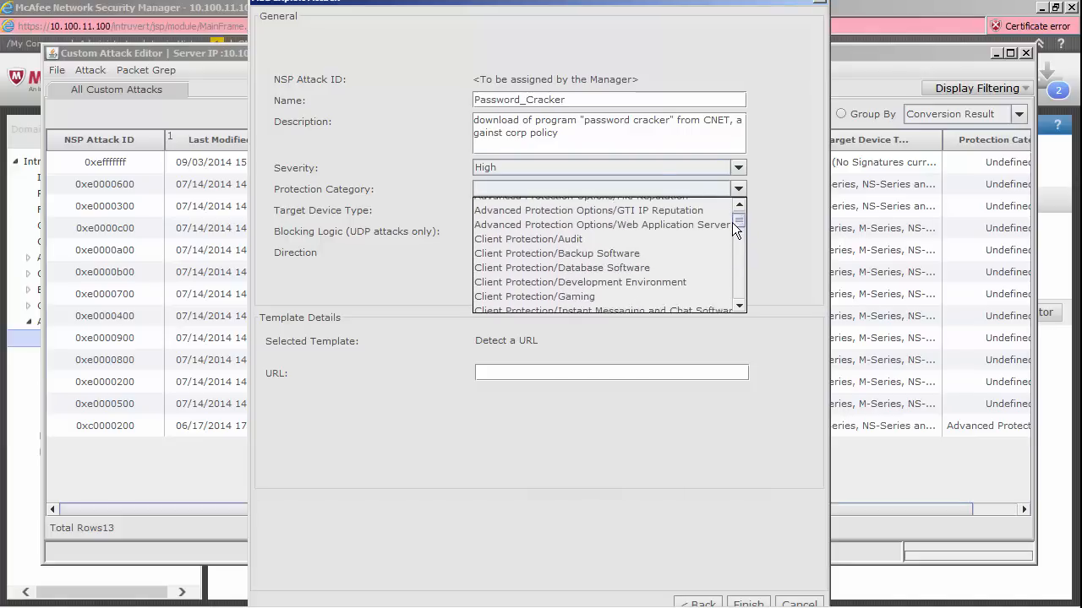
scroll(down, 3)
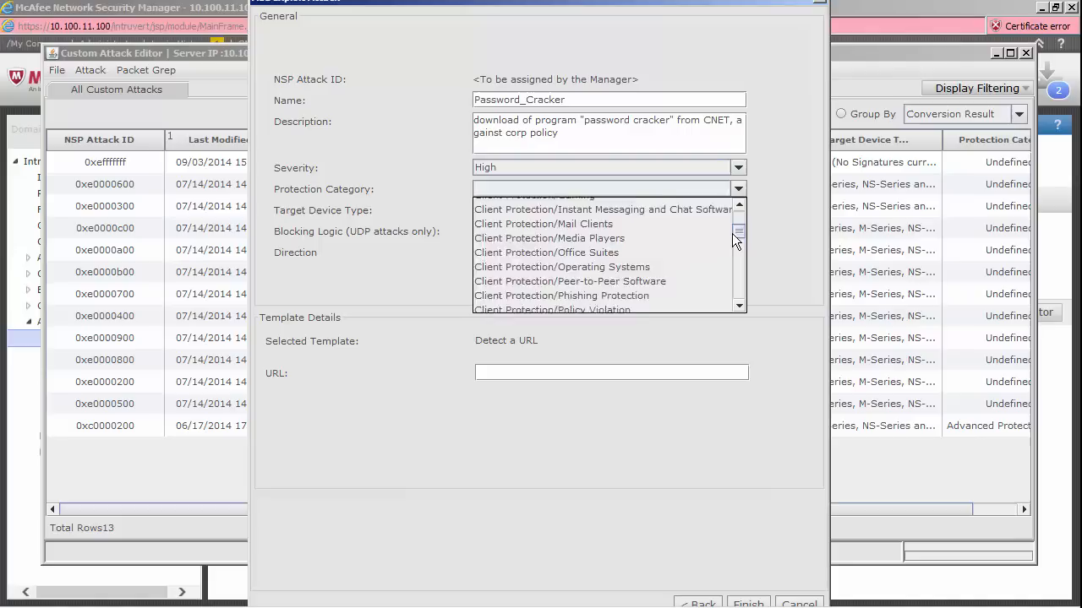
click(551, 309)
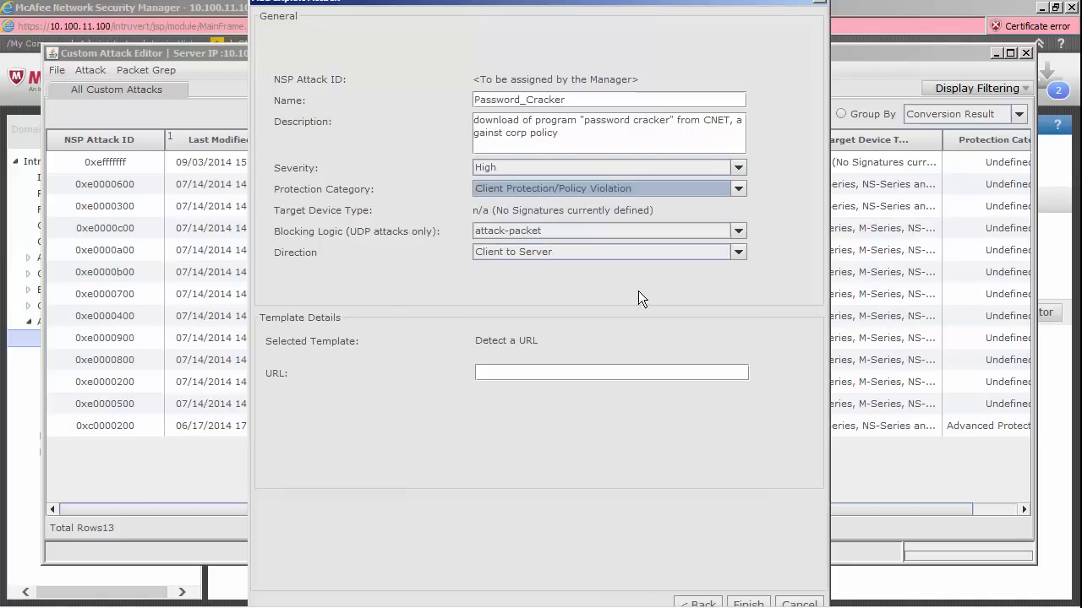
mouse_move(567, 281)
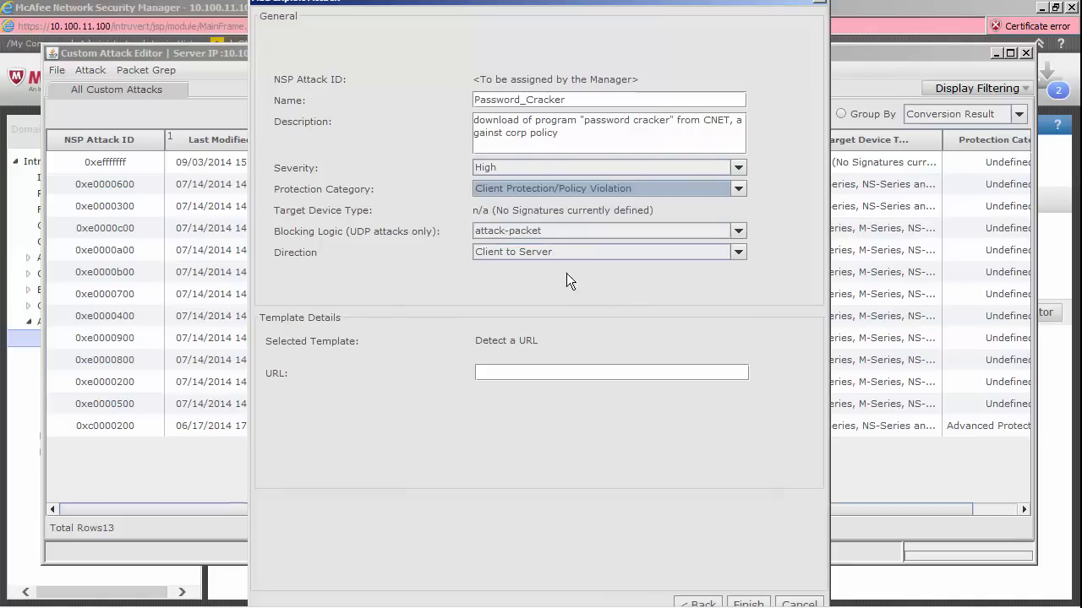
click(737, 251)
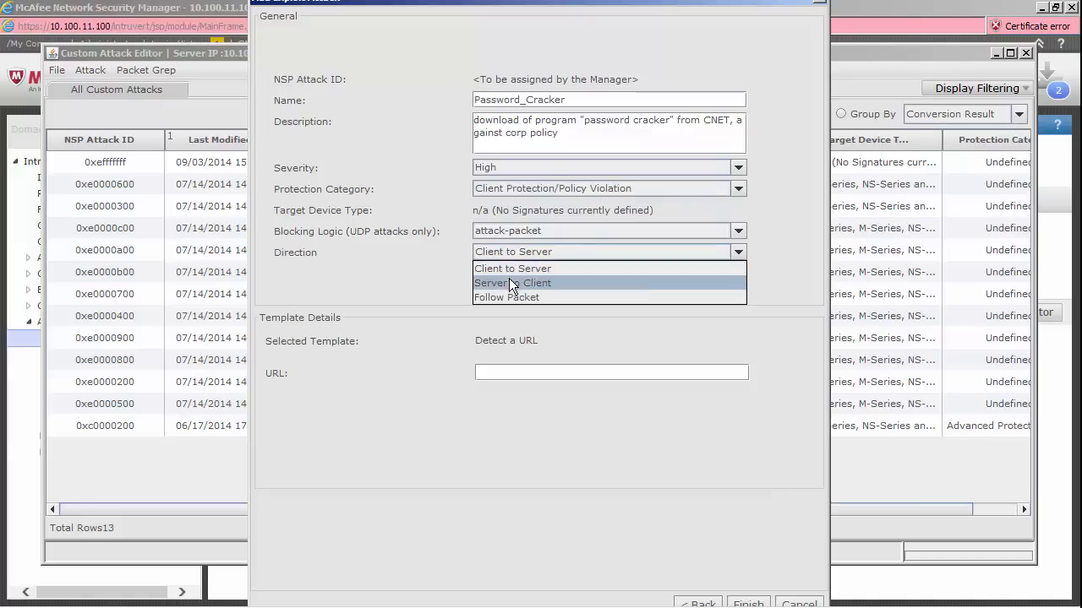
click(512, 282)
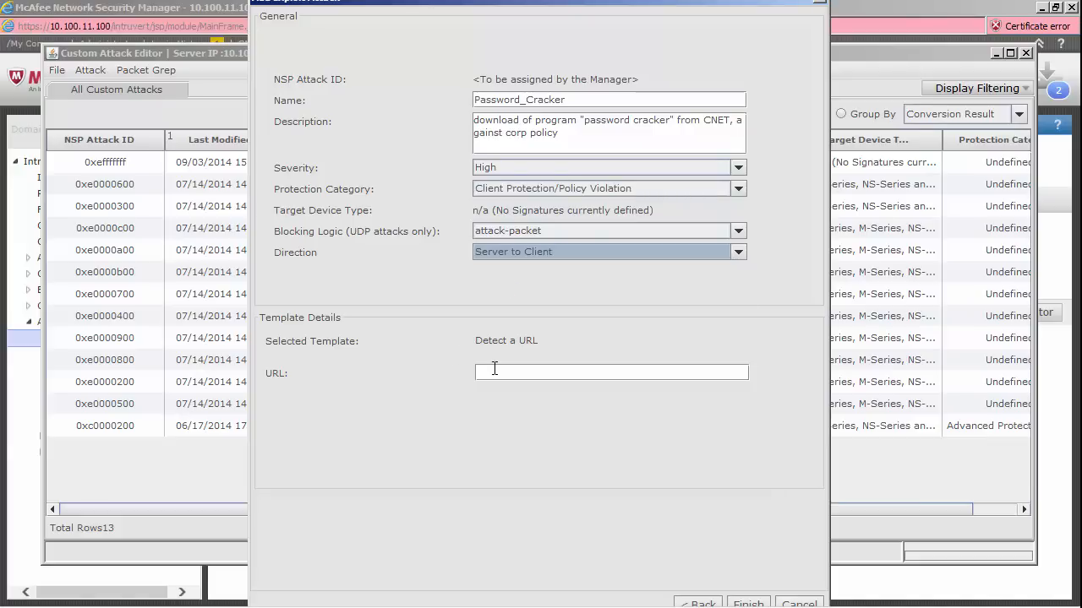
text(http://download.cnet.com/Password-Cracker)
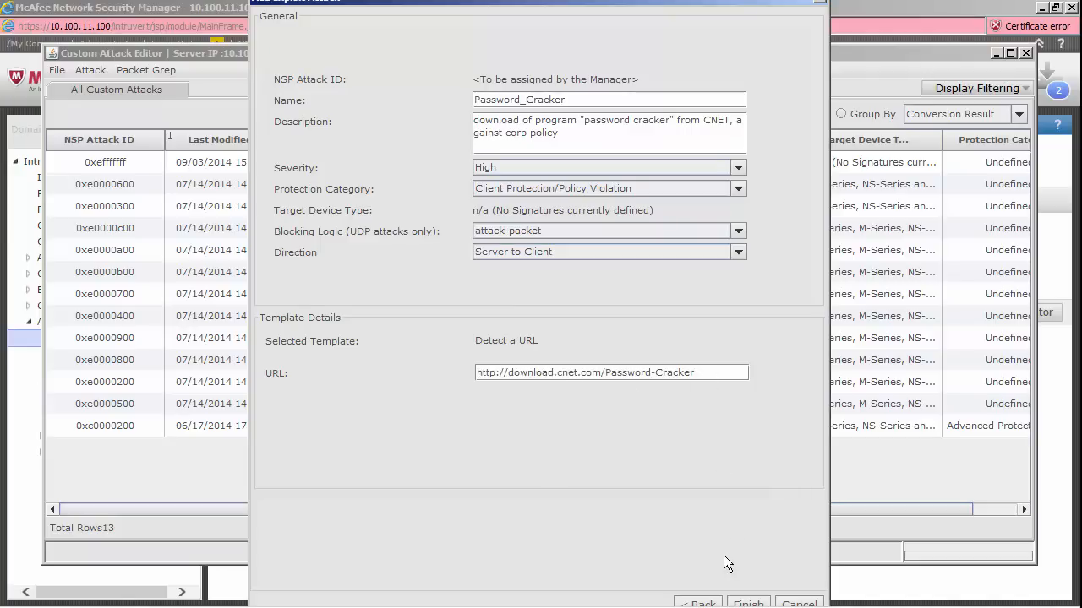
mouse_move(740, 600)
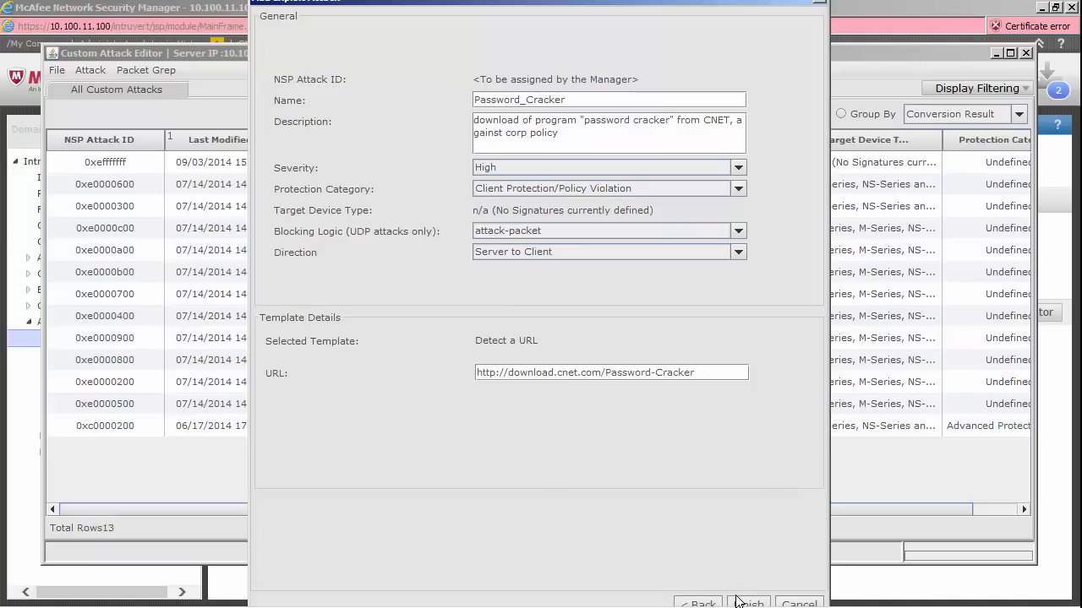
Save and validate UDS-Password_Cracker, confirming Yes, then close the Custom Attack Editor
click(747, 603)
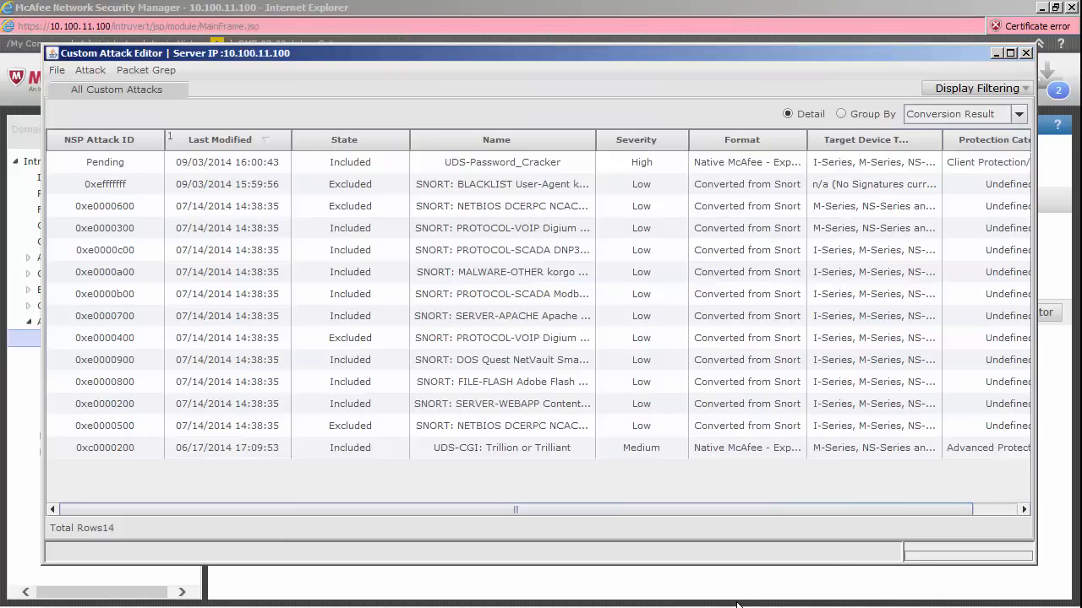
mouse_move(286, 162)
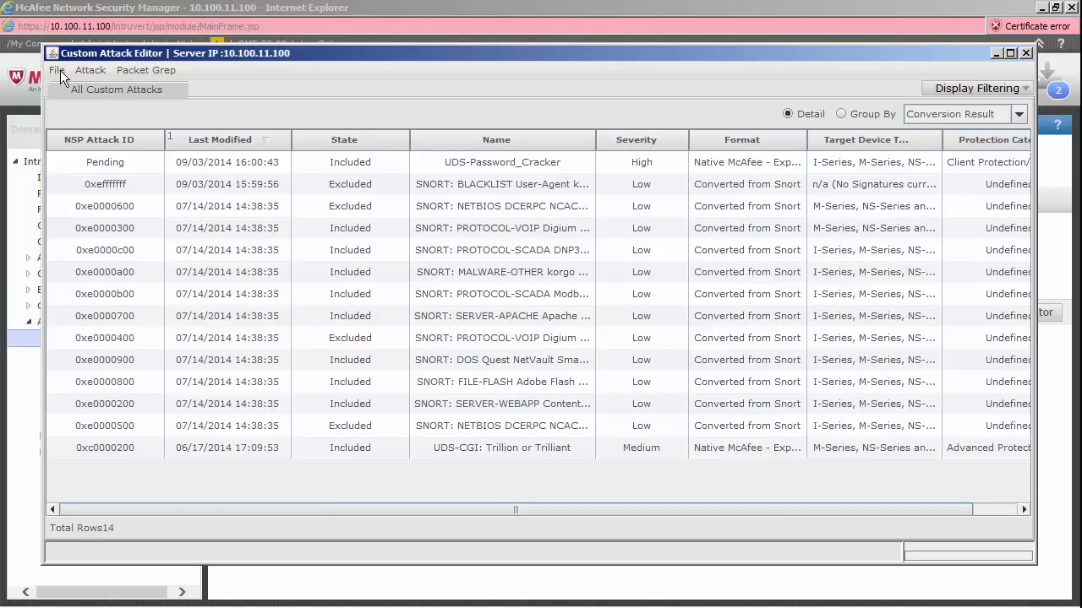
click(90, 69)
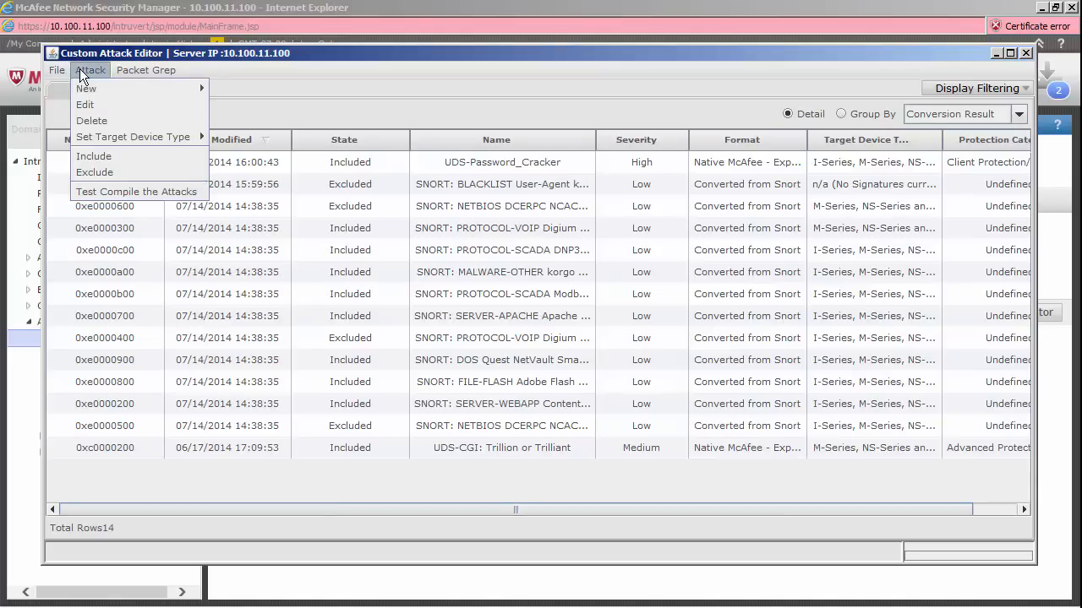
click(94, 156)
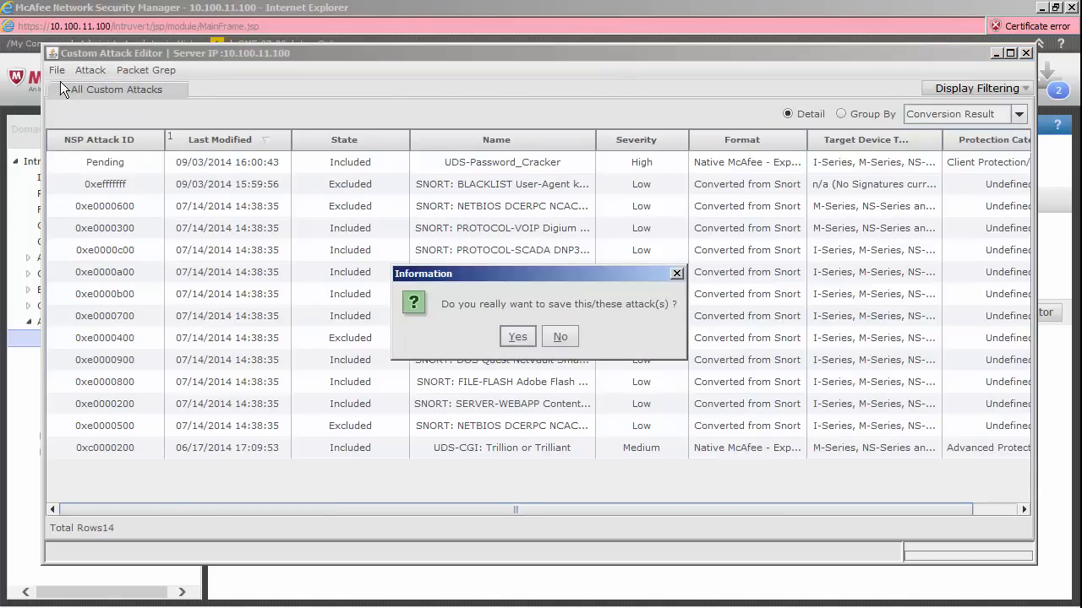
click(517, 337)
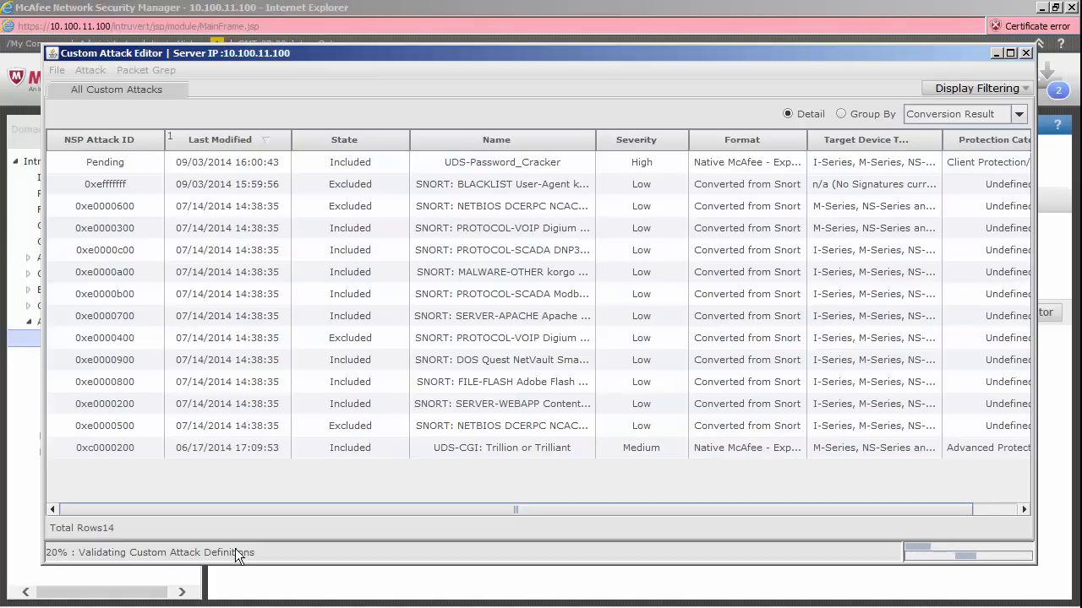
click(57, 70)
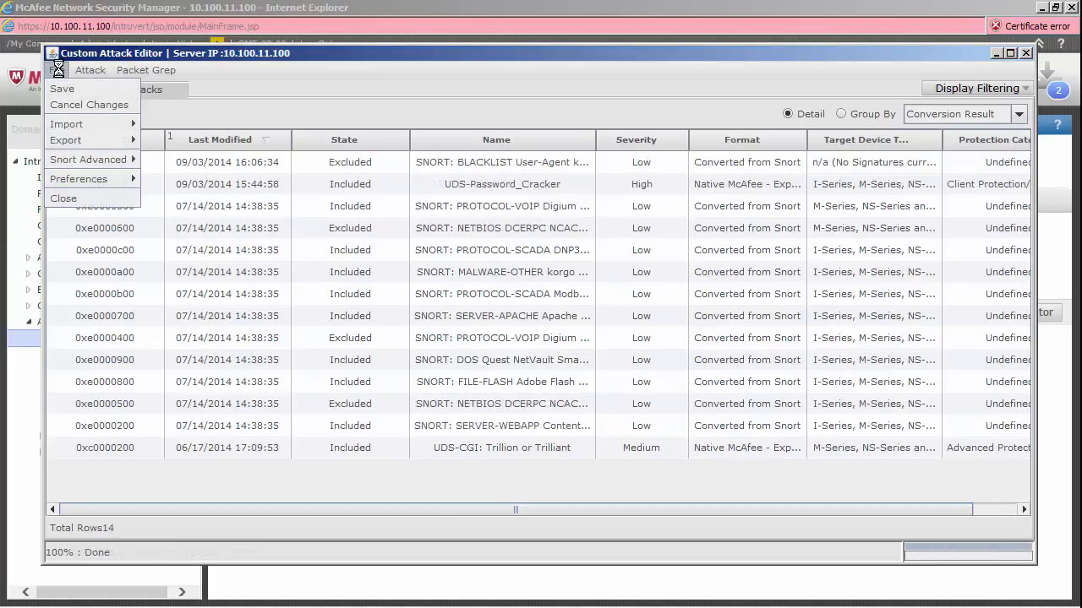
mouse_move(63, 198)
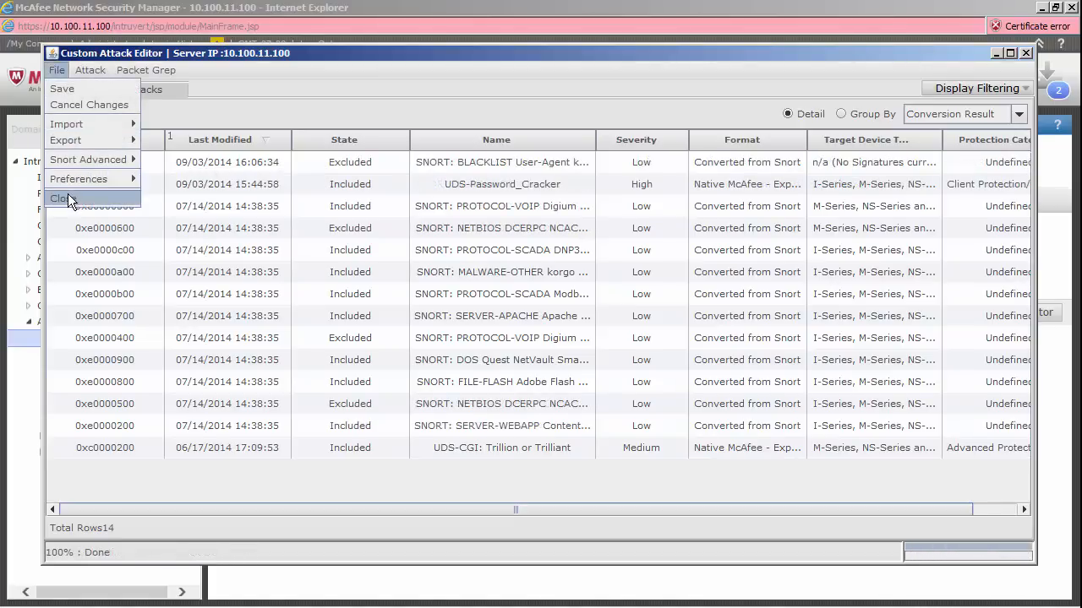
click(62, 198)
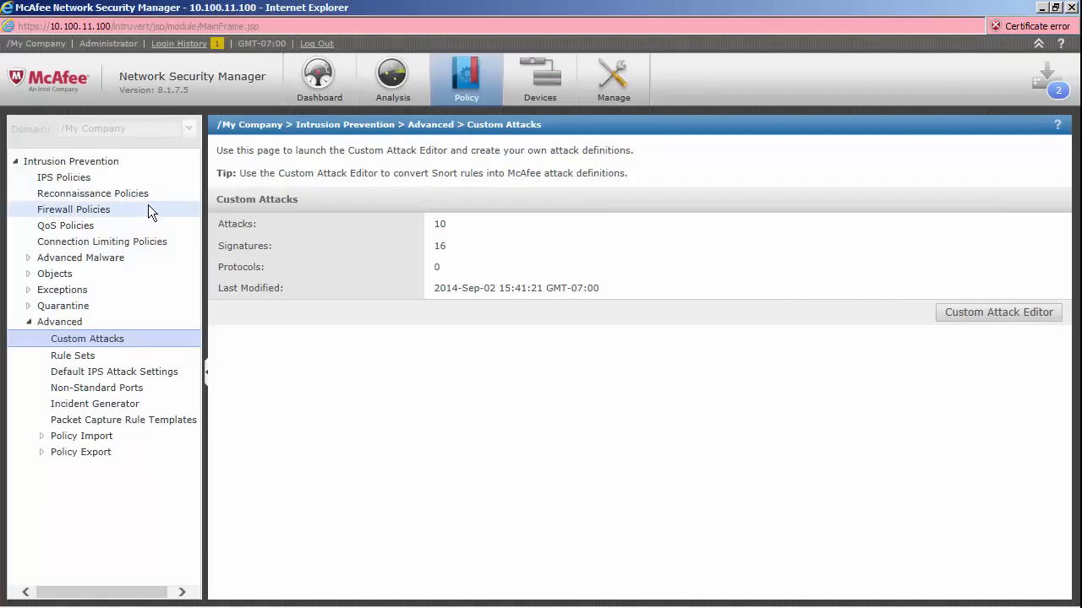
mouse_move(80, 205)
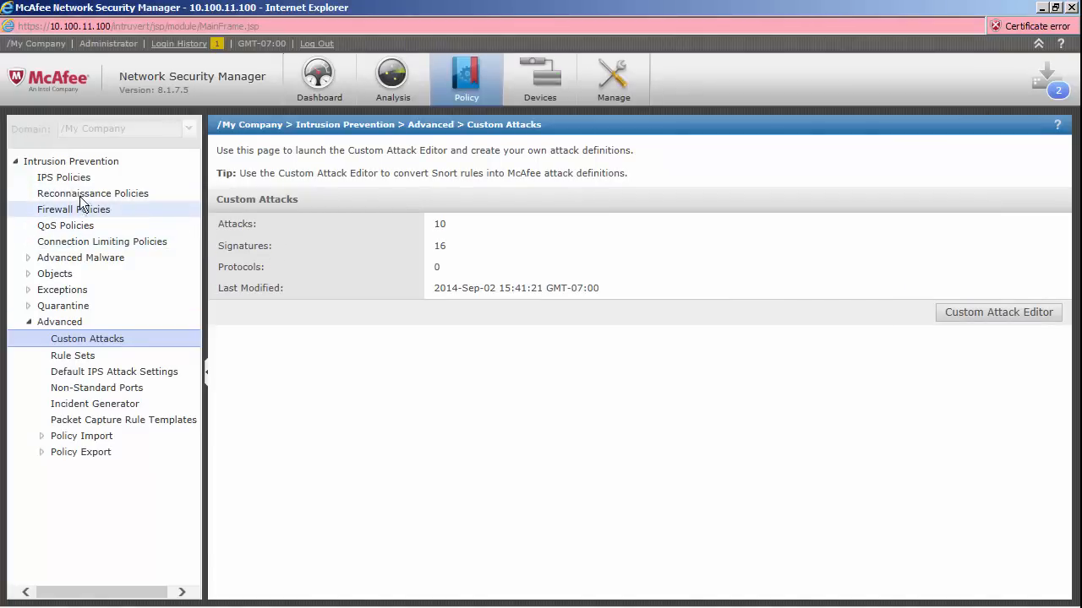
mouse_move(63, 177)
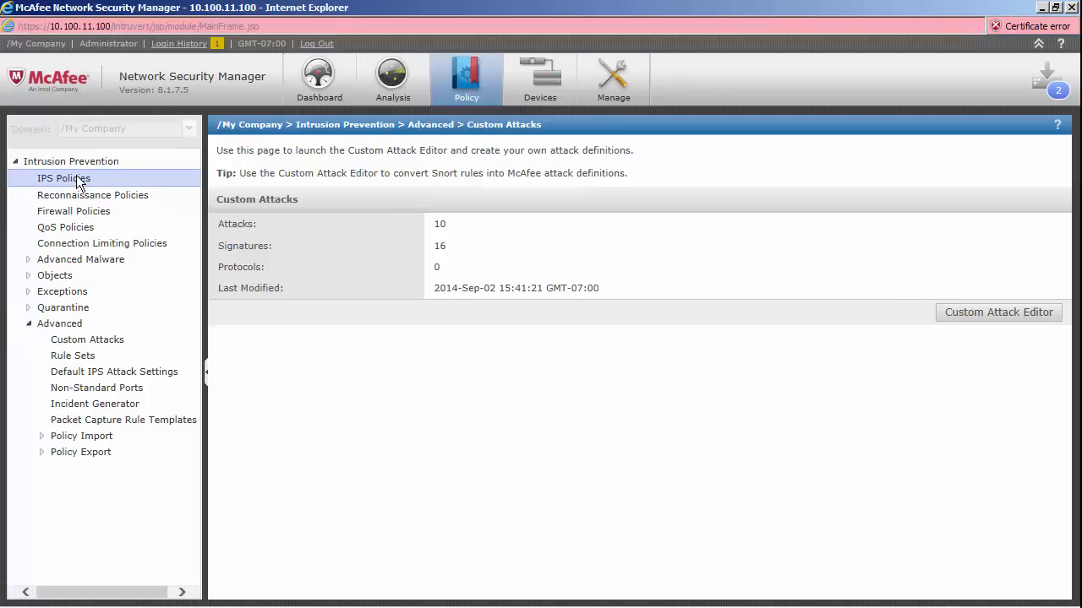
Select Default Inline IPS from the eight policies listed under IPS Policies
click(64, 177)
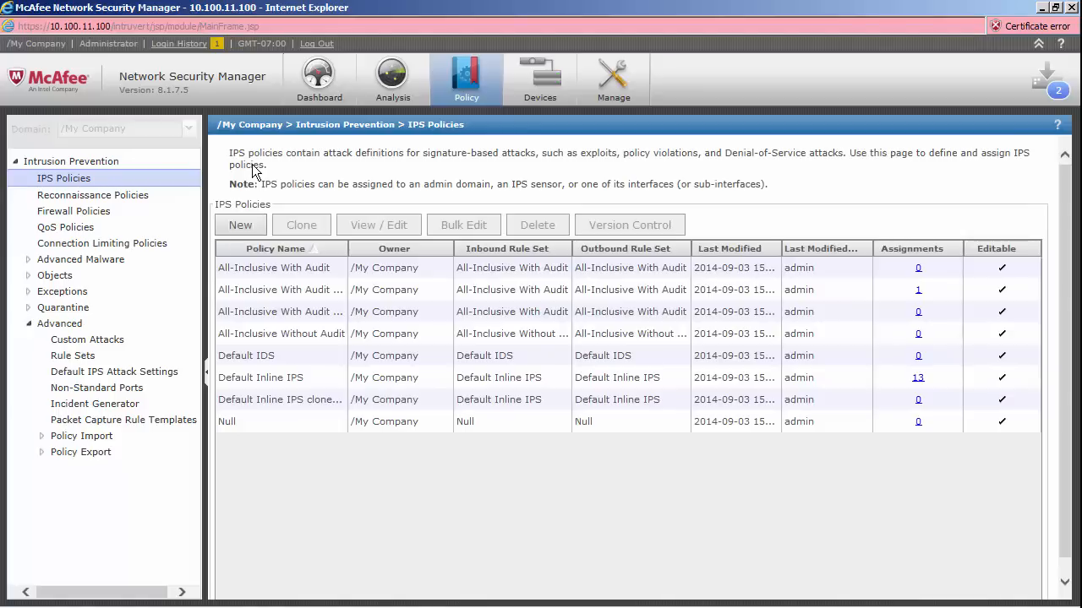
mouse_move(283, 345)
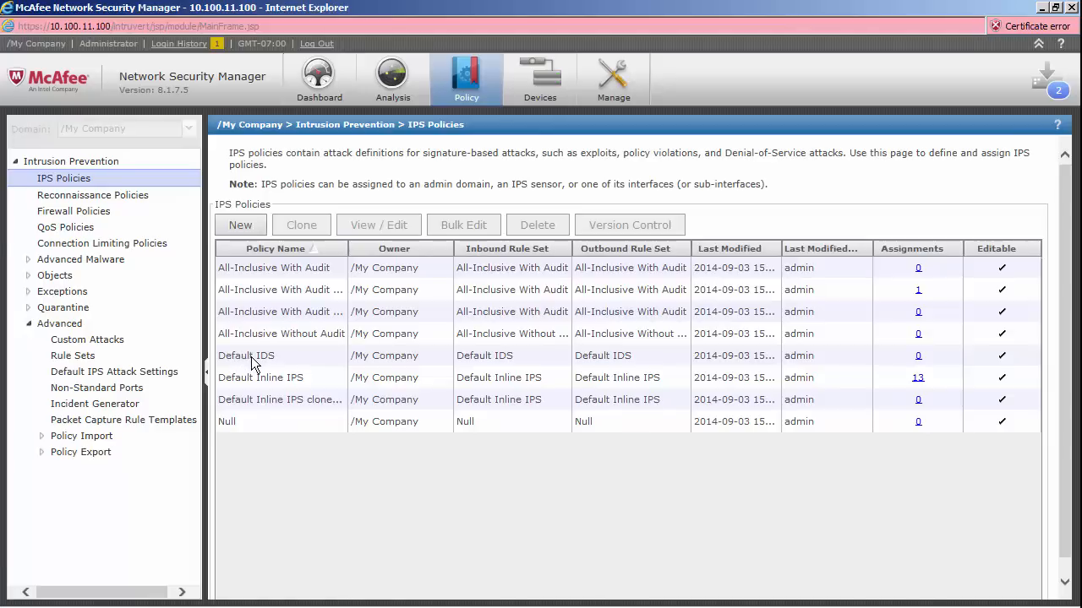
click(260, 376)
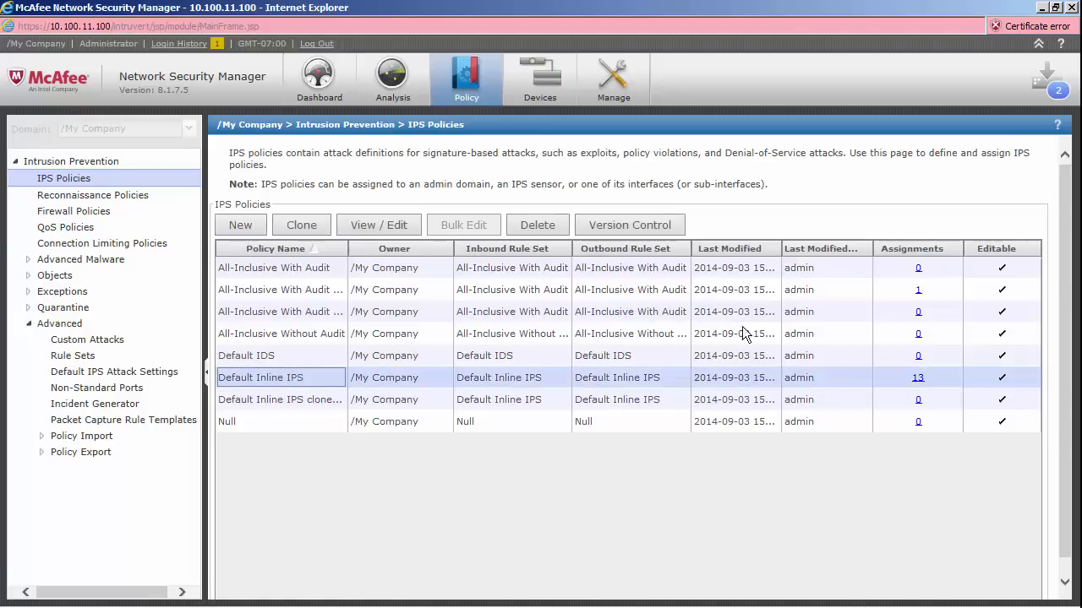
mouse_move(545, 387)
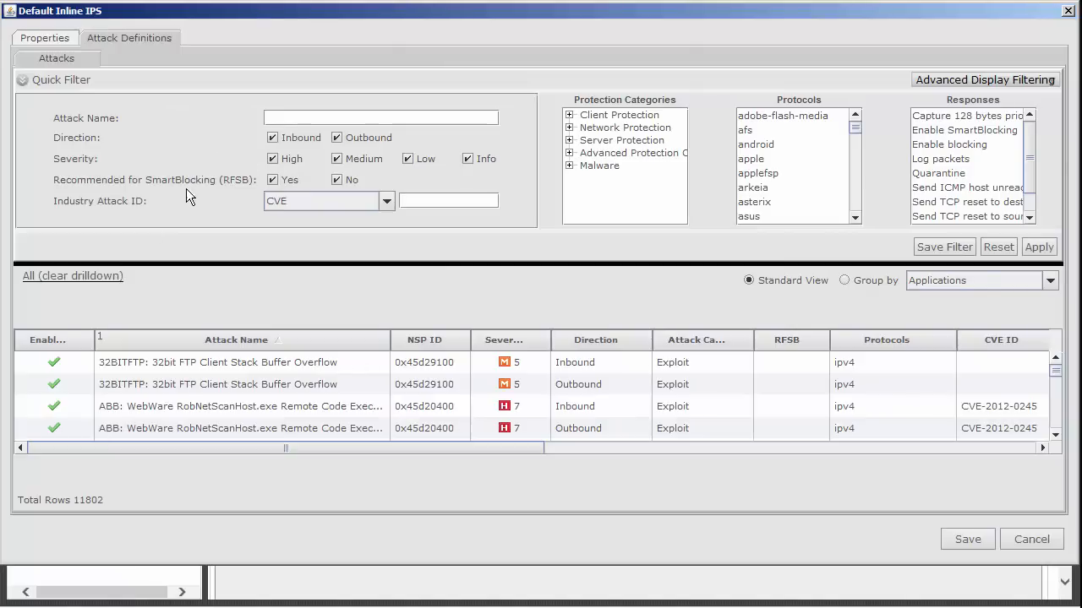
mouse_move(171, 91)
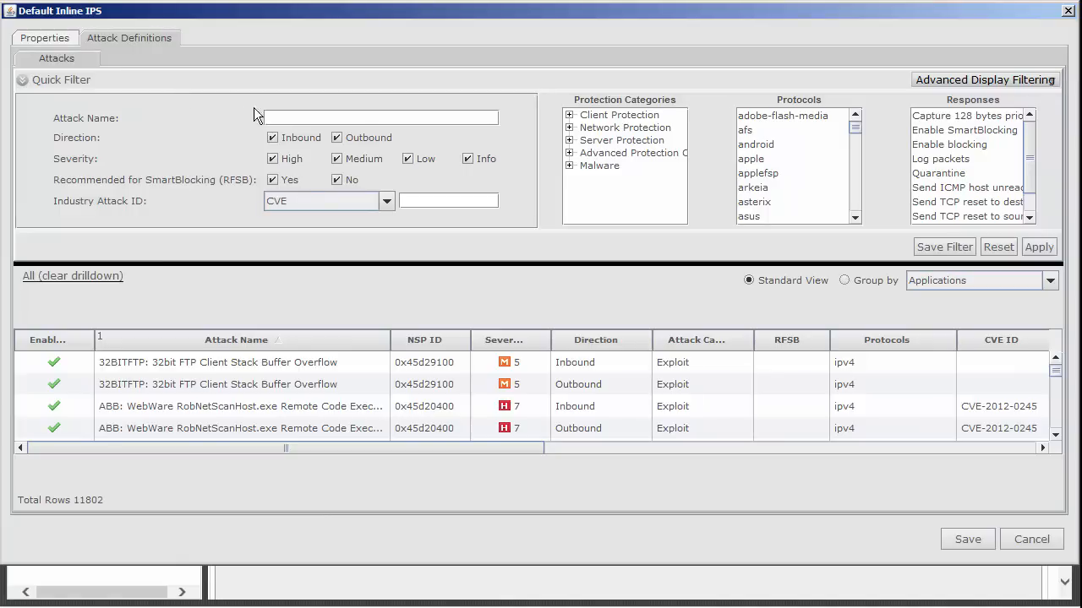
mouse_move(284, 115)
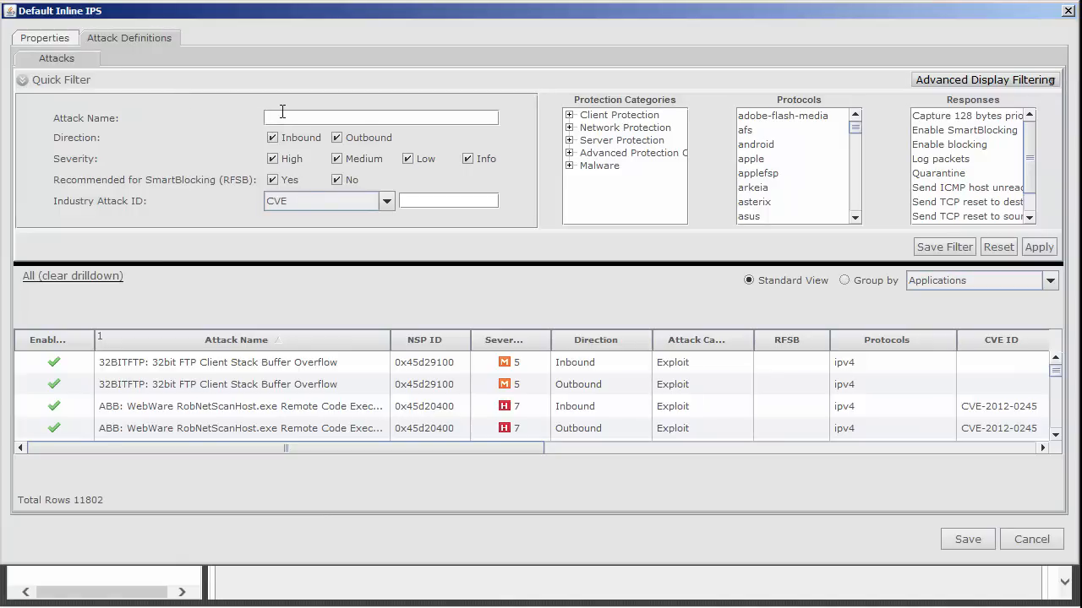
Filter the attack list by 'cracker' and select the inbound UDS-Password_Cracker row
text(cracker)
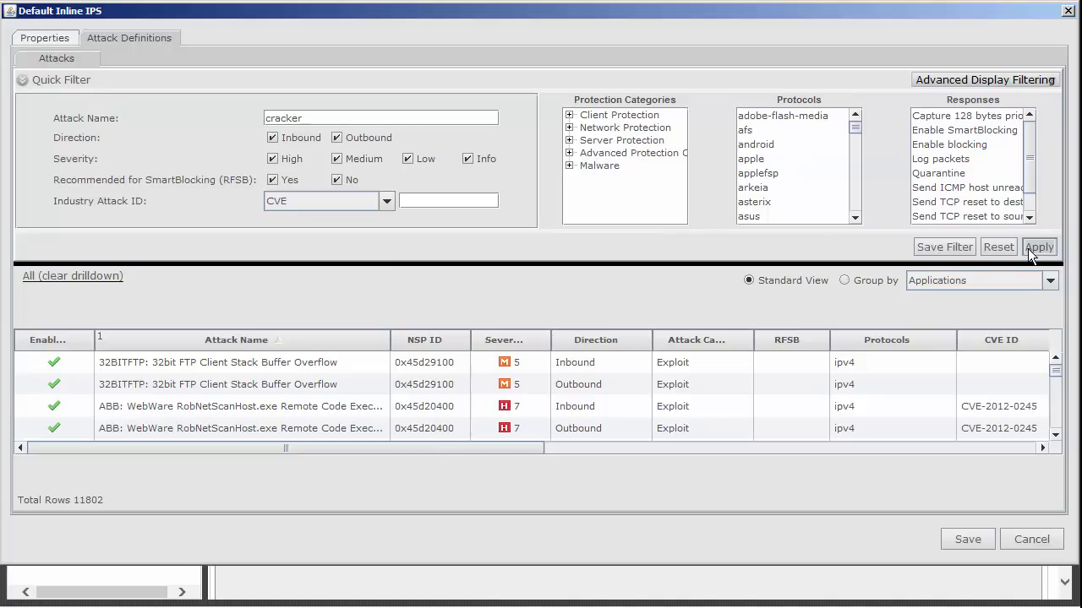
click(1038, 247)
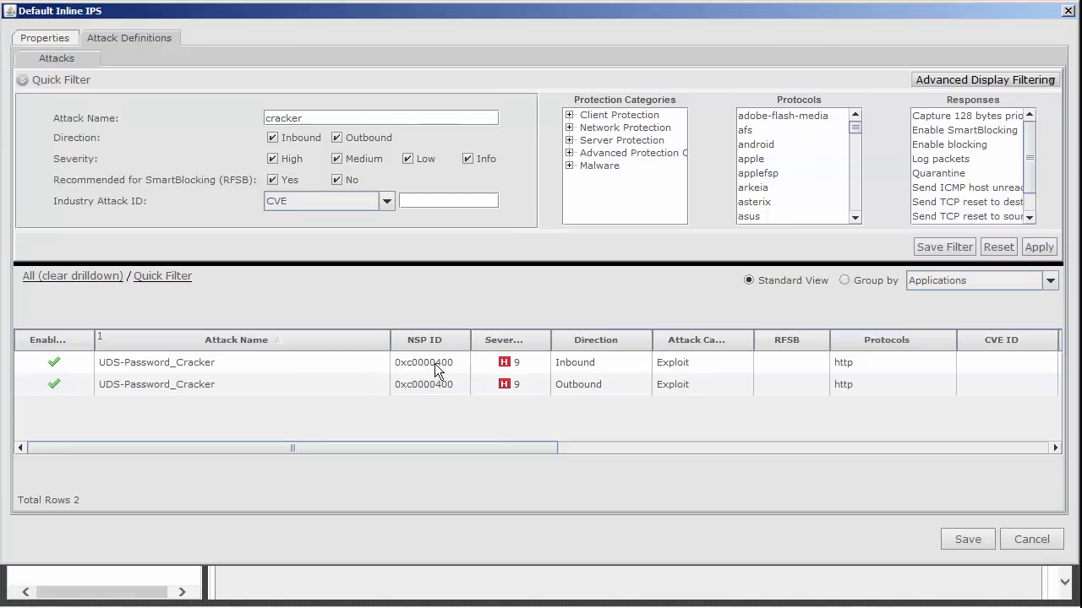
mouse_move(204, 369)
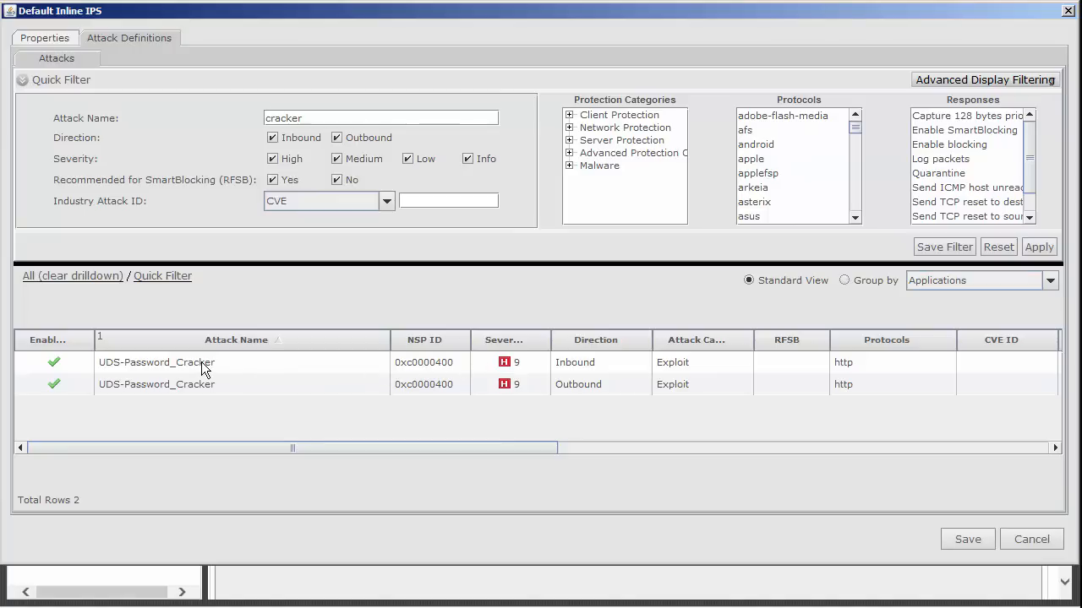
click(157, 362)
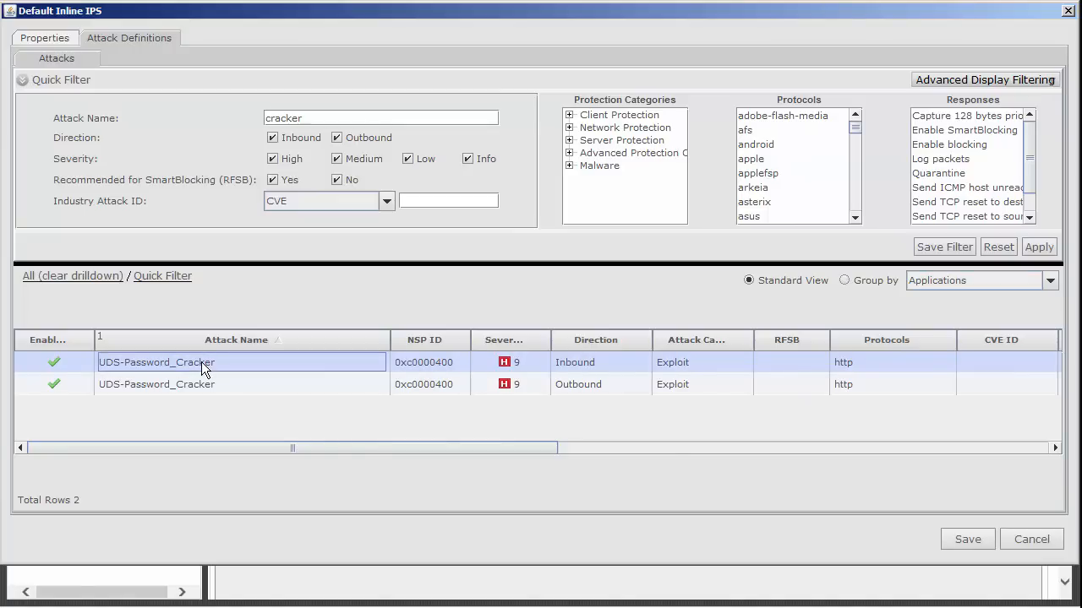
Set the inbound UDS-Password_Cracker attack to Enable Blocking and confirm with OK
double_click(156, 362)
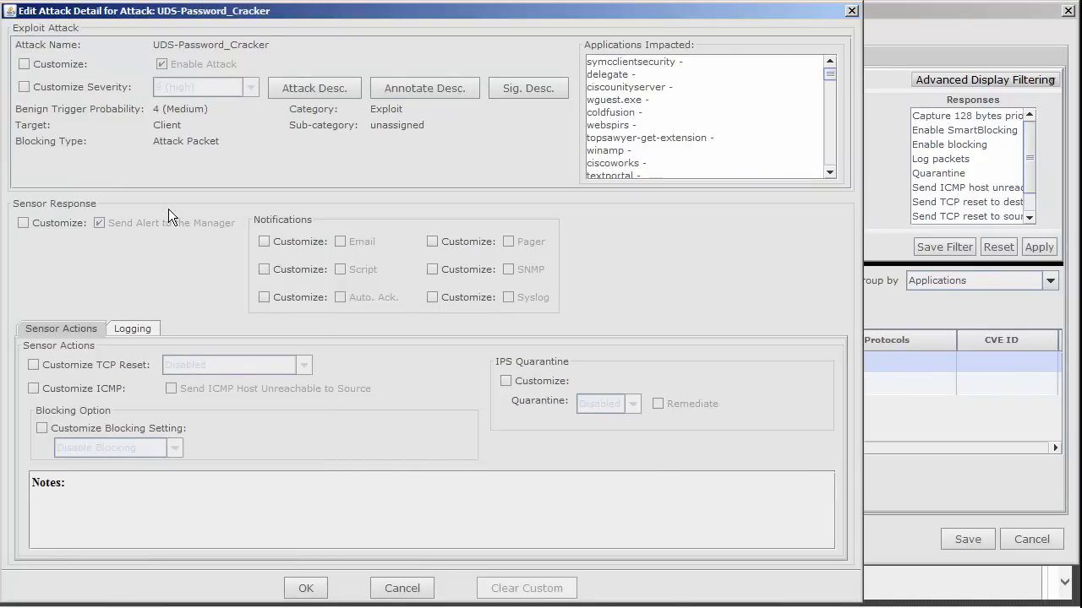
mouse_move(141, 221)
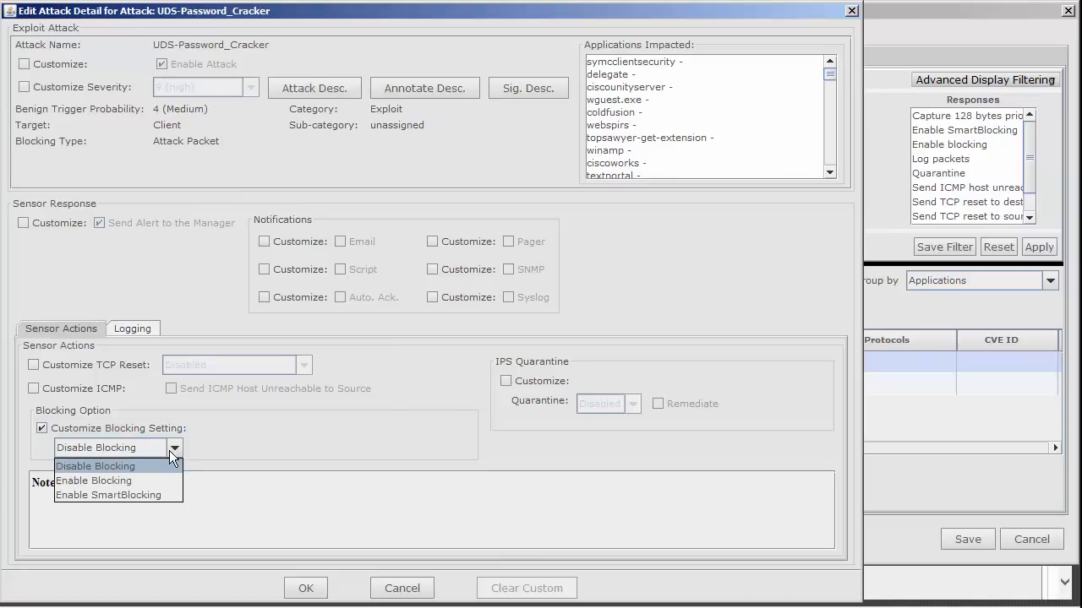
click(94, 480)
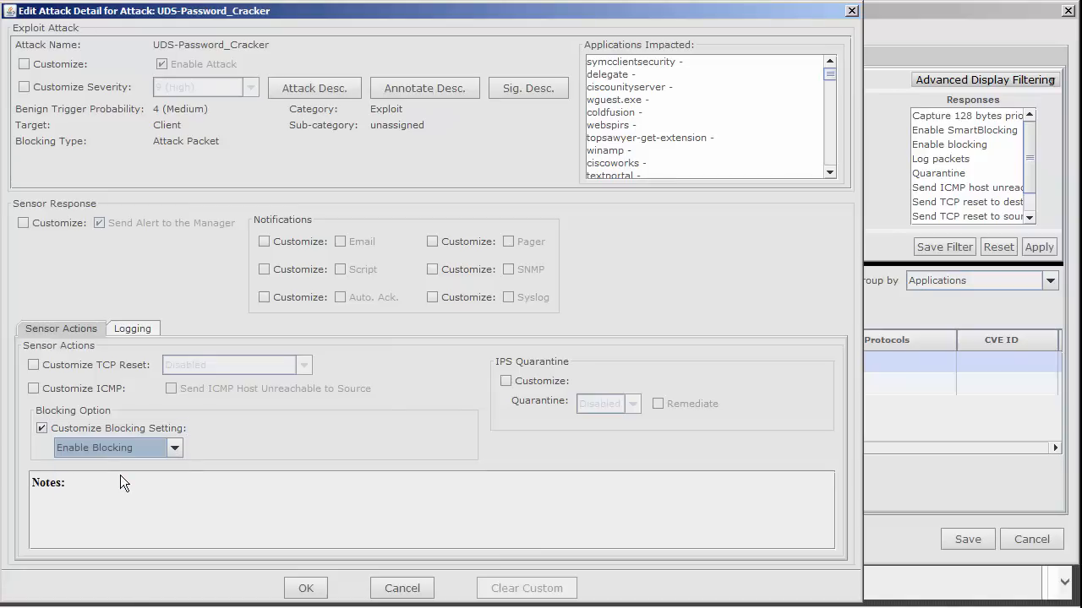
mouse_move(297, 577)
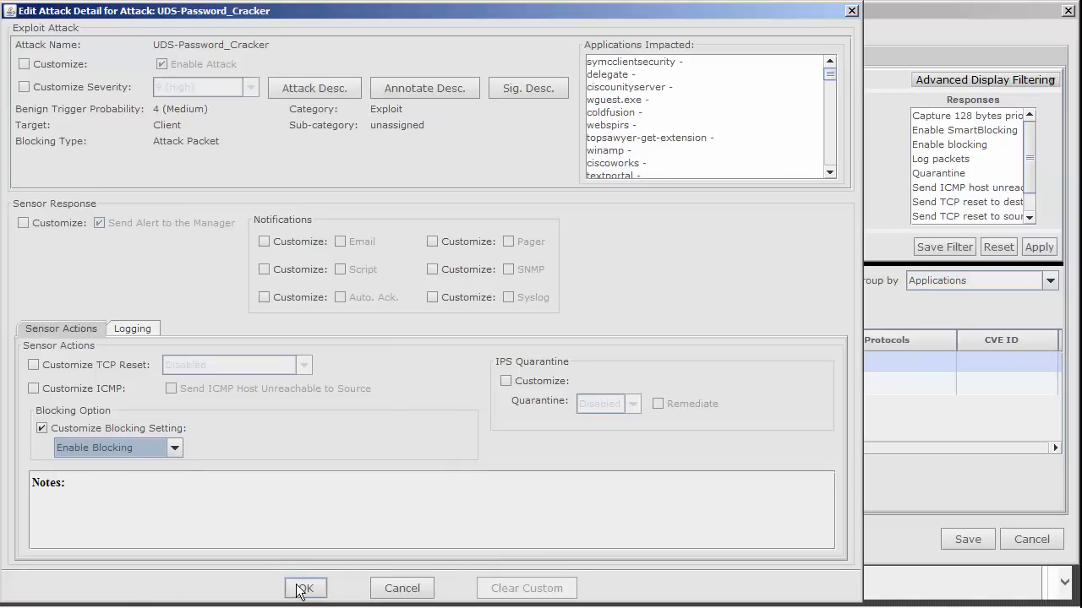
click(304, 588)
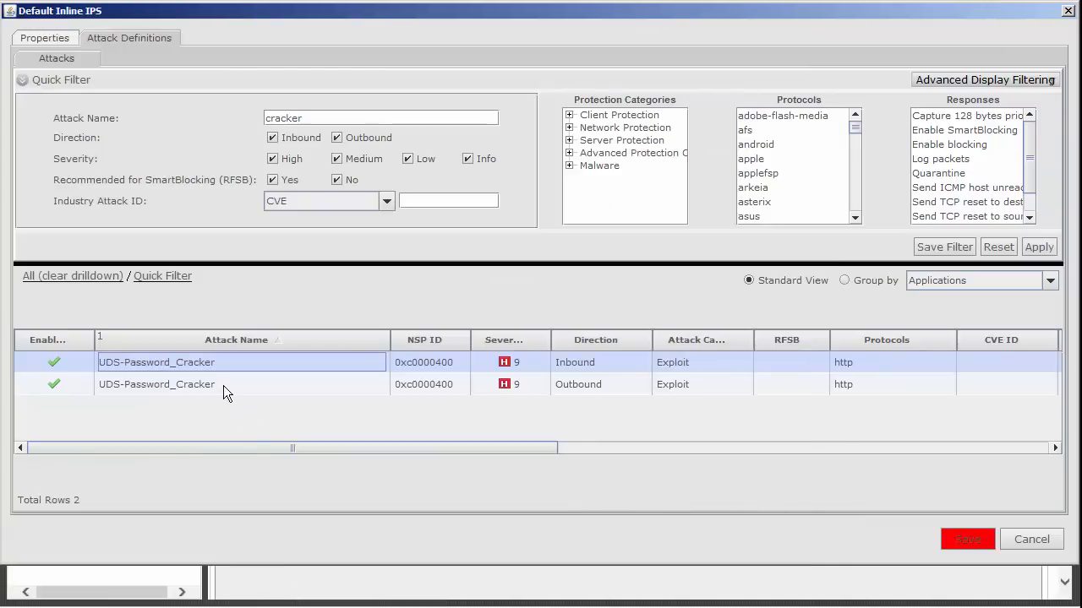
Customize the outbound UDS-Password_Cracker attack's blocking setting to Enable Blocking
double_click(156, 361)
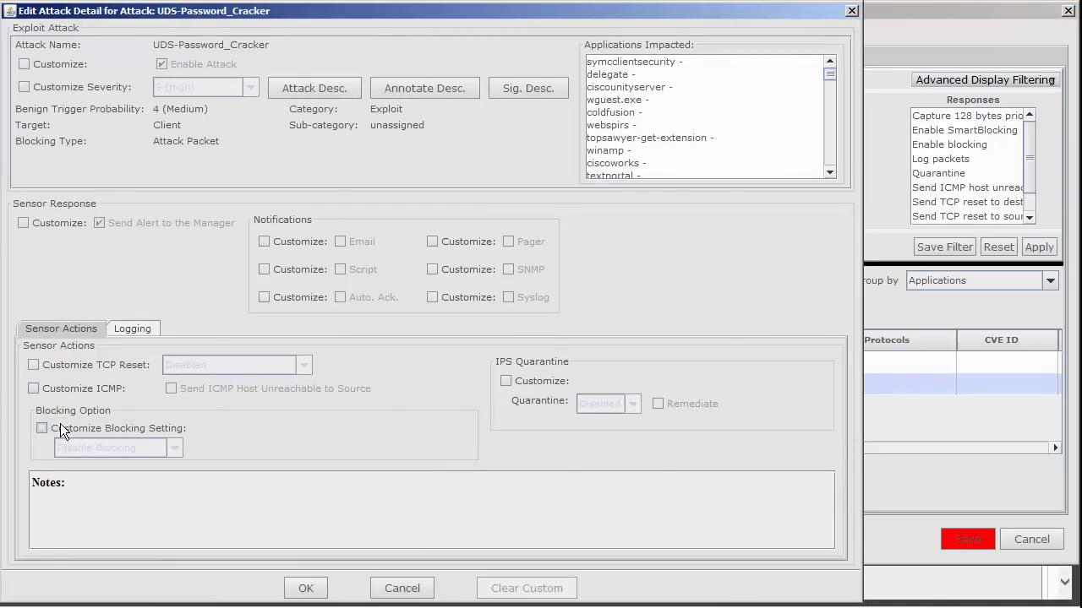
click(41, 427)
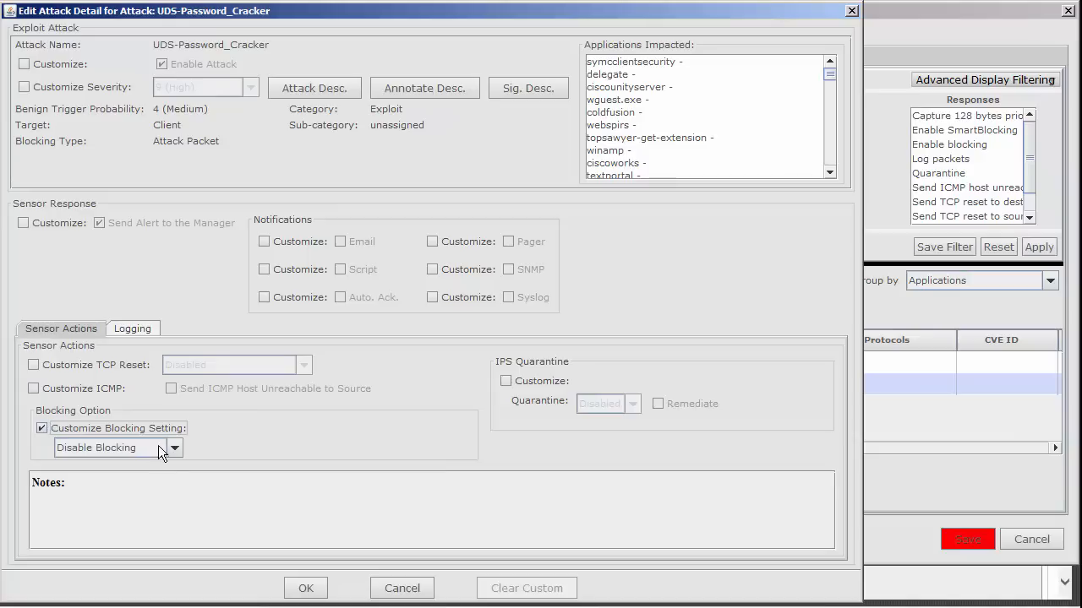
click(174, 448)
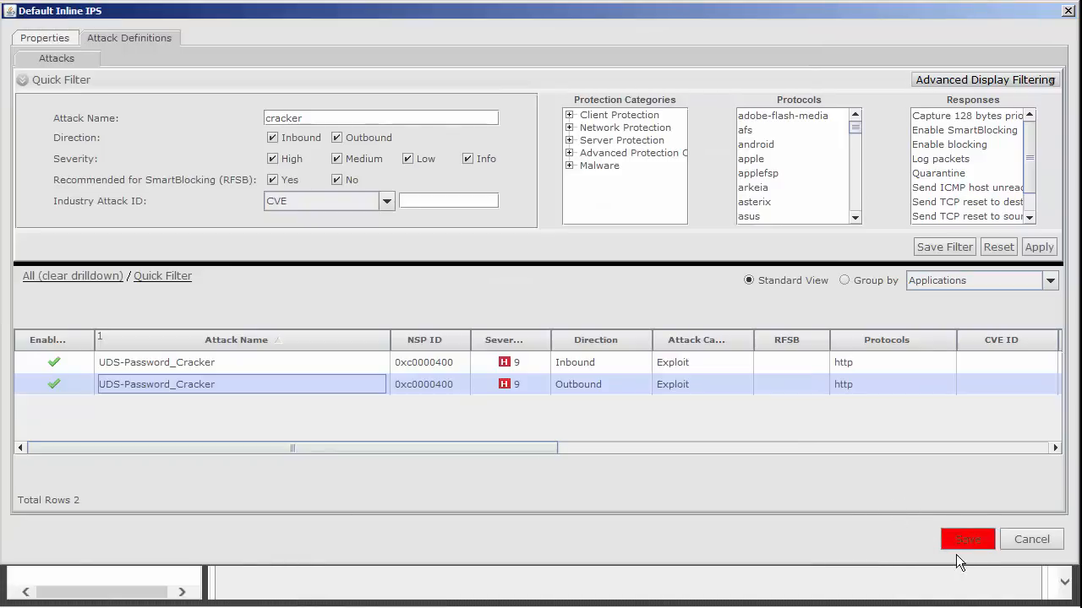
Save the Default Inline IPS policy and finish the summary without a comment
click(967, 539)
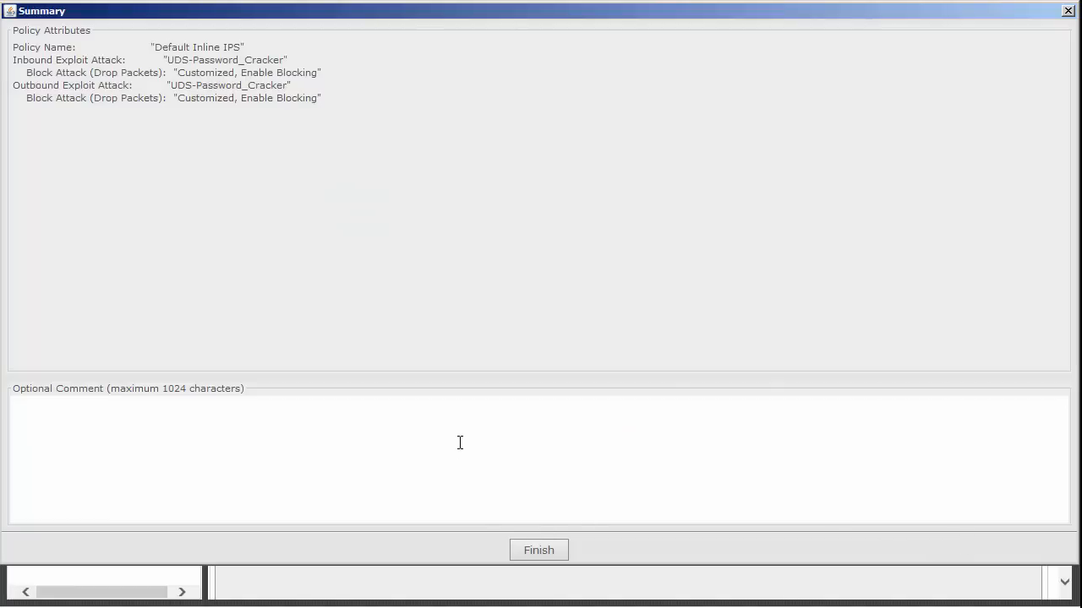
click(538, 550)
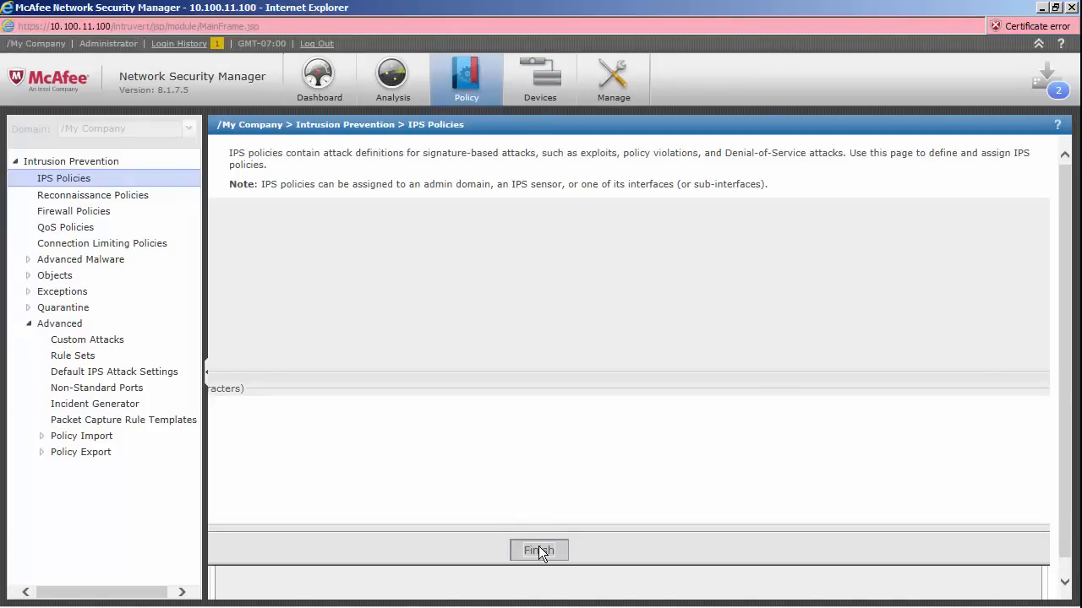
Return to the IPS Policies list and go to the changes awaiting deployment
click(538, 550)
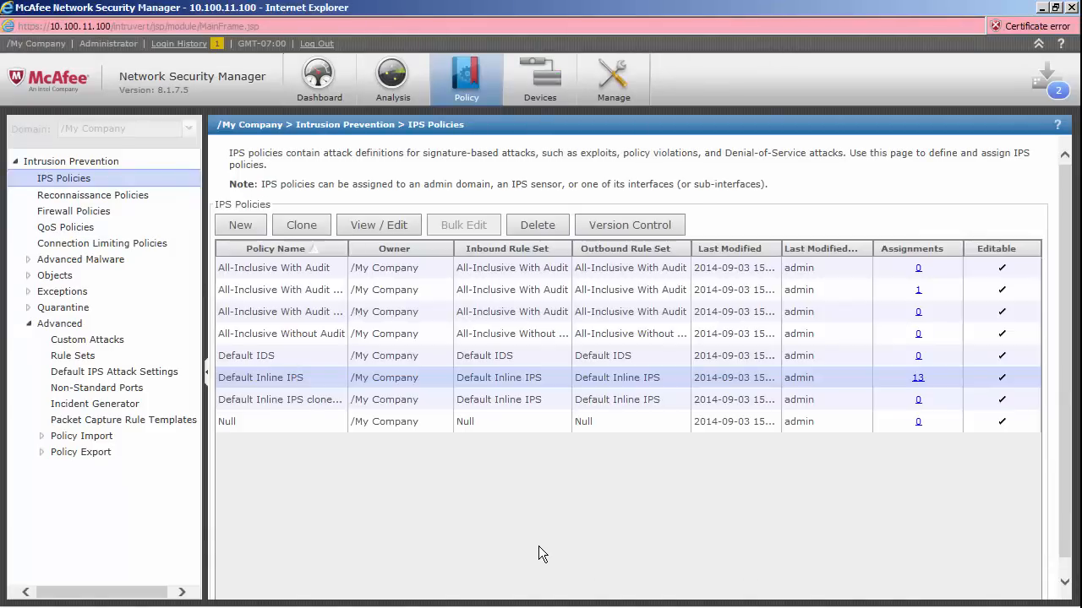
mouse_move(509, 520)
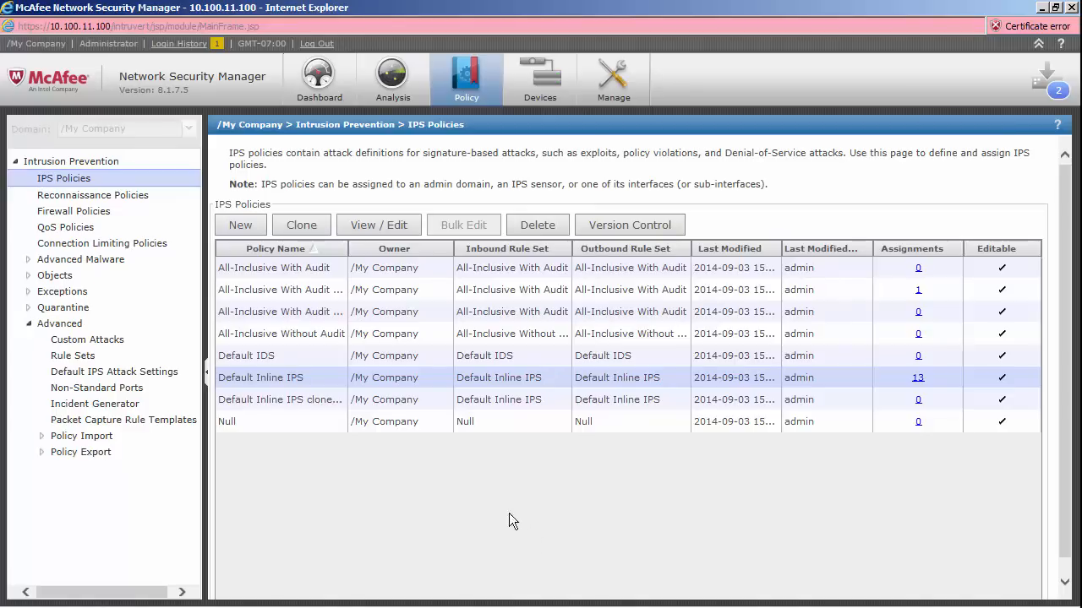
mouse_move(481, 482)
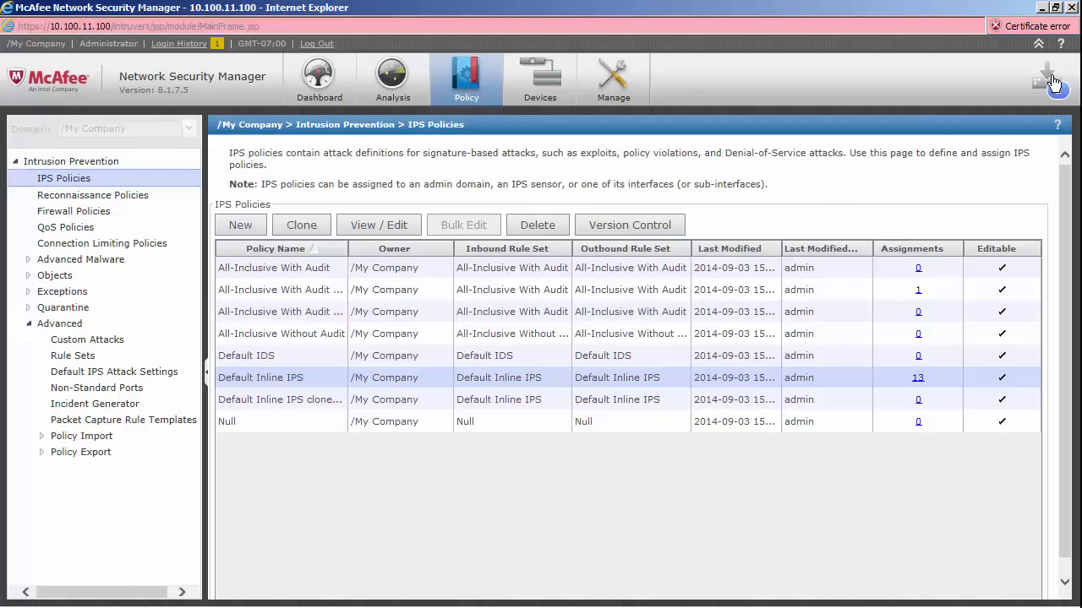
click(540, 76)
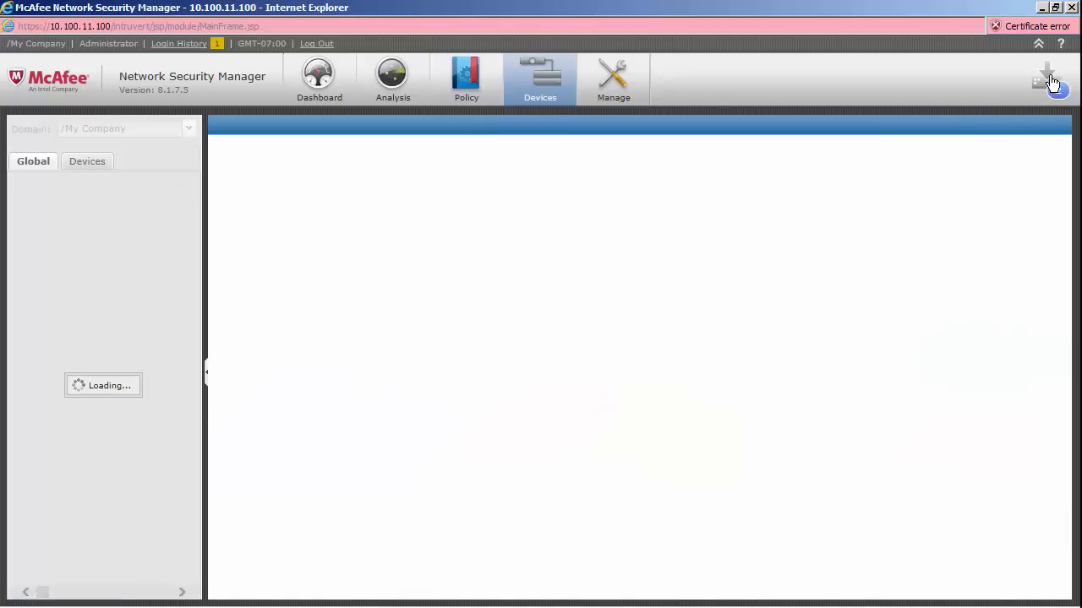
Deploy pending changes to lab1450-A and TME-LAB-M2750-200 until both show Completed
click(81, 281)
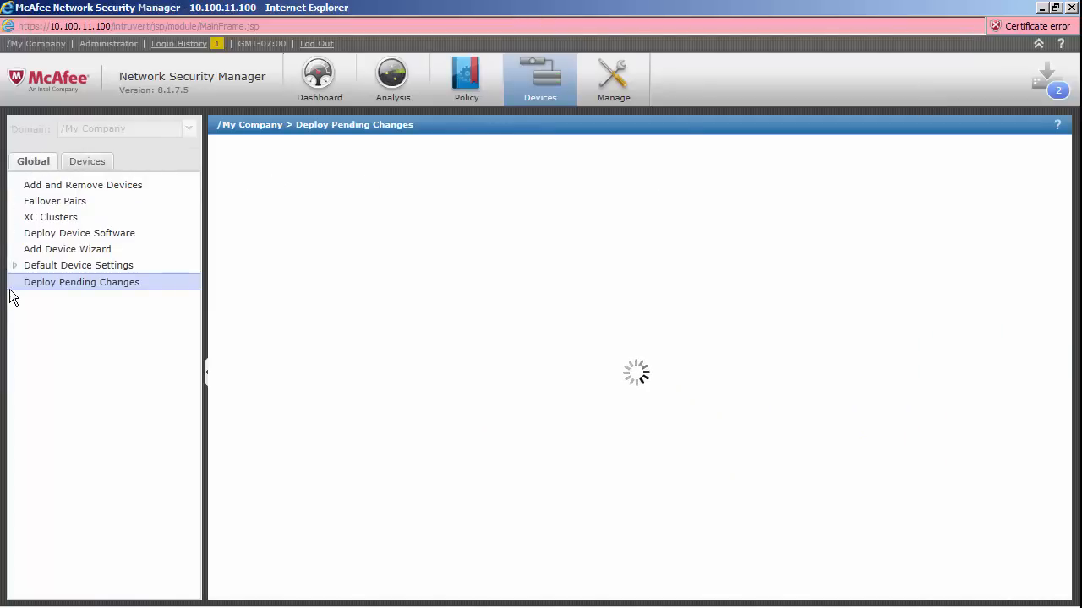
click(81, 282)
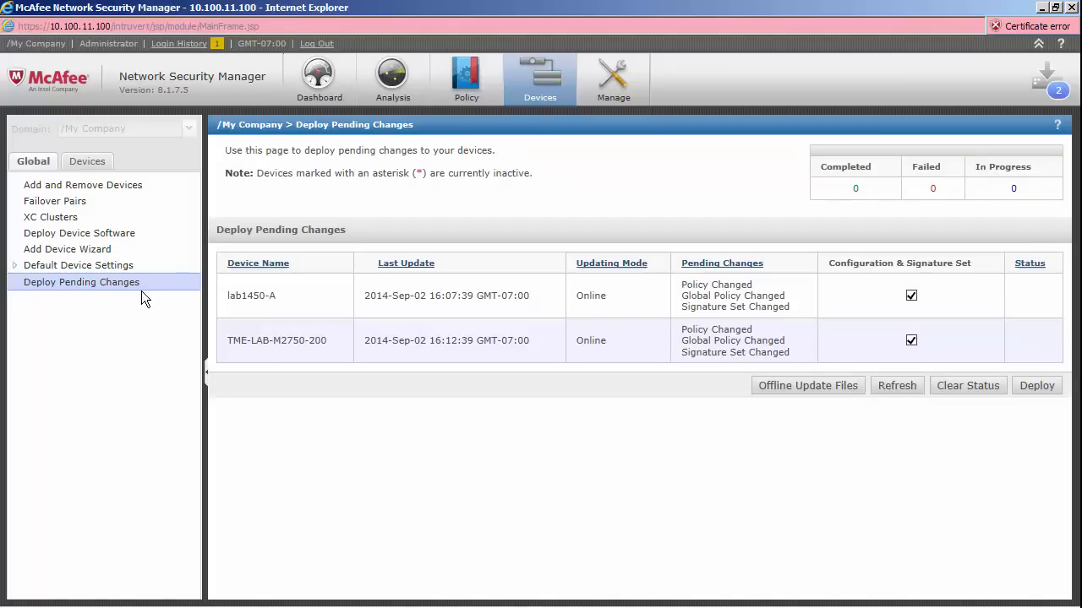
click(406, 263)
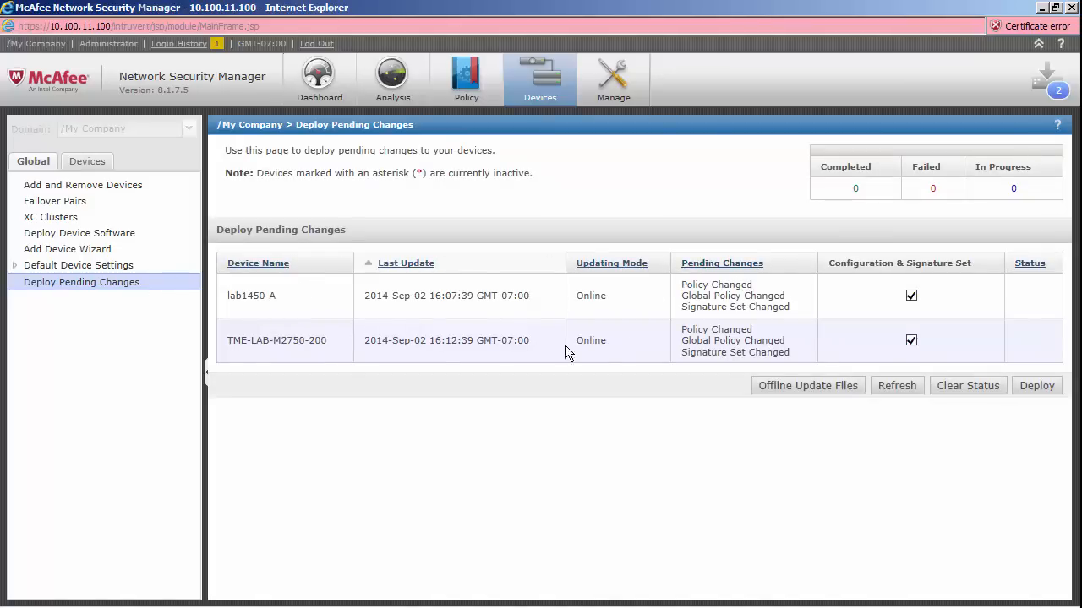
click(1036, 385)
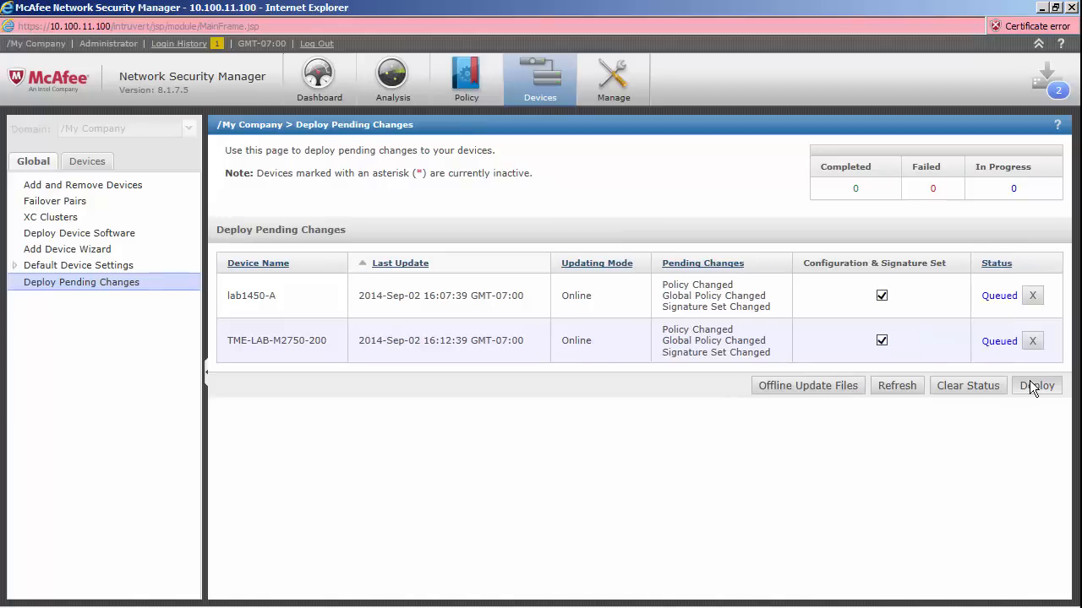
click(1036, 385)
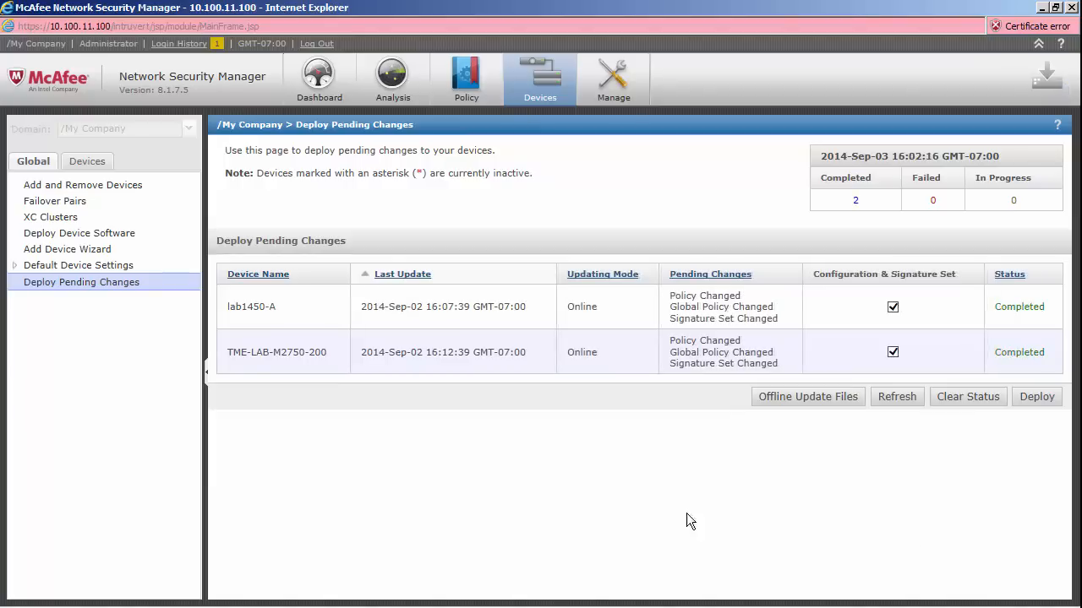
mouse_move(415, 100)
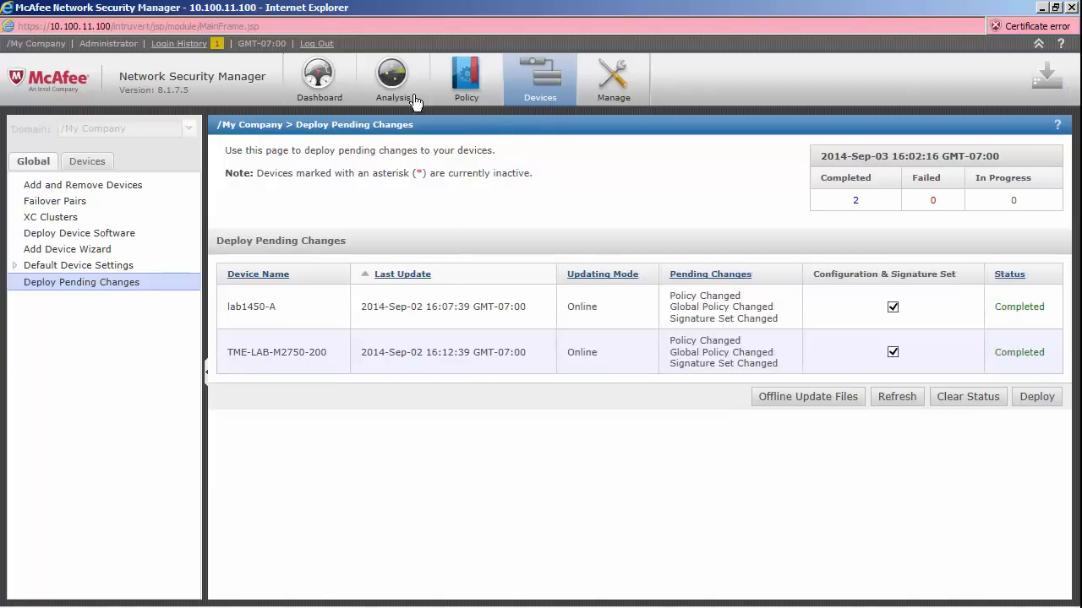
click(392, 76)
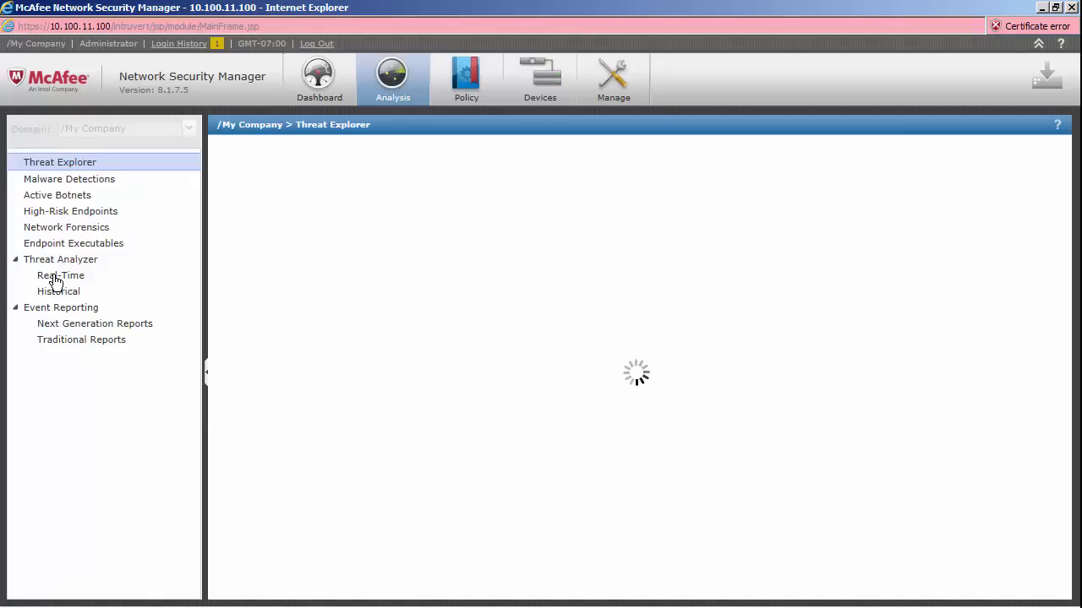
mouse_move(76, 281)
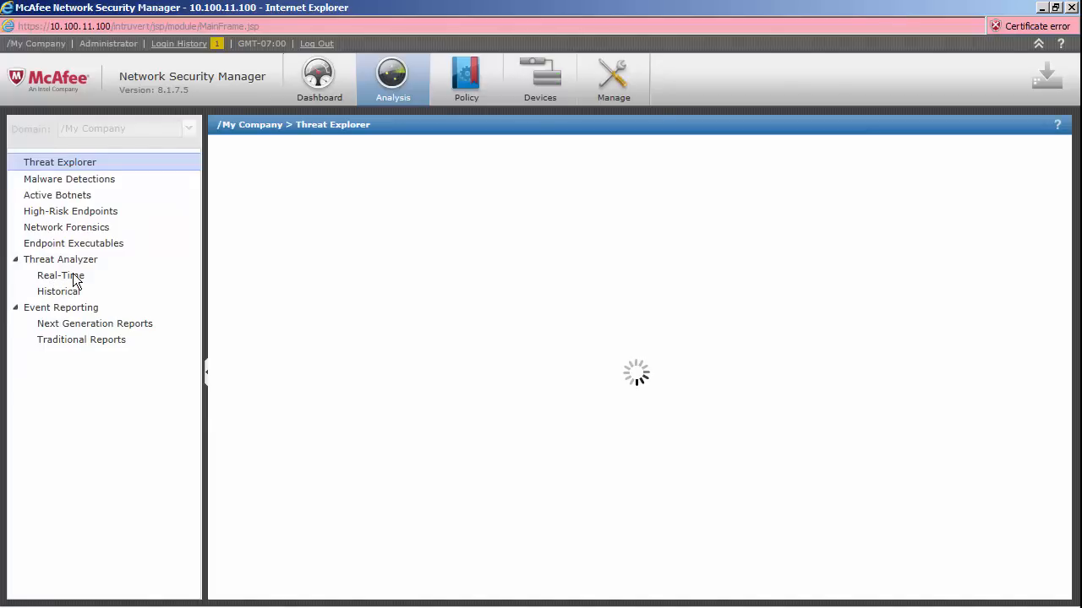
Launch the Real-Time Threat Analyzer, accepting the untrusted certificate warning
click(60, 275)
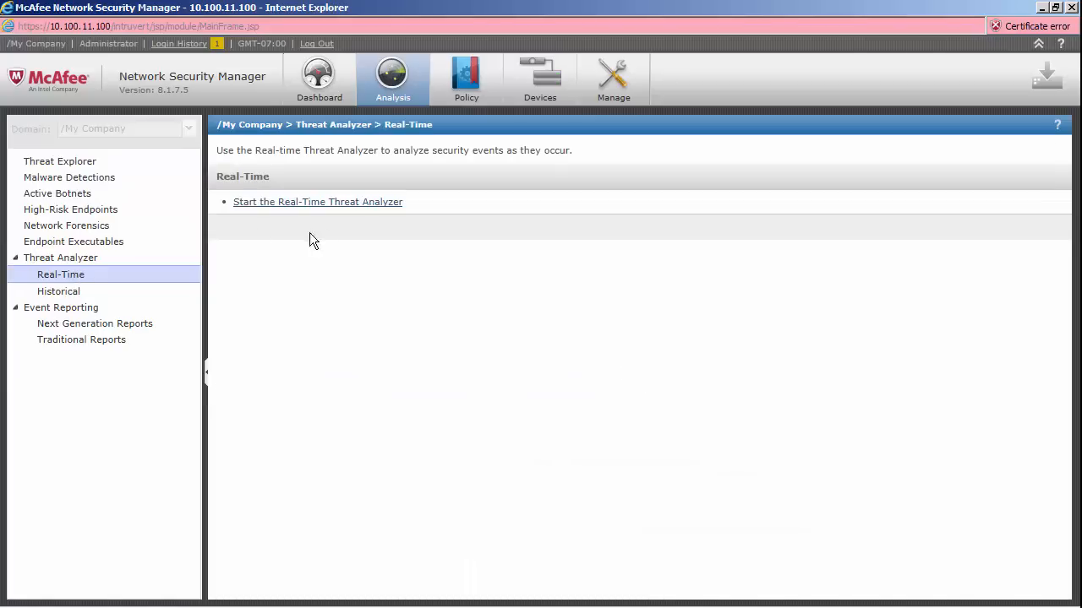
click(317, 201)
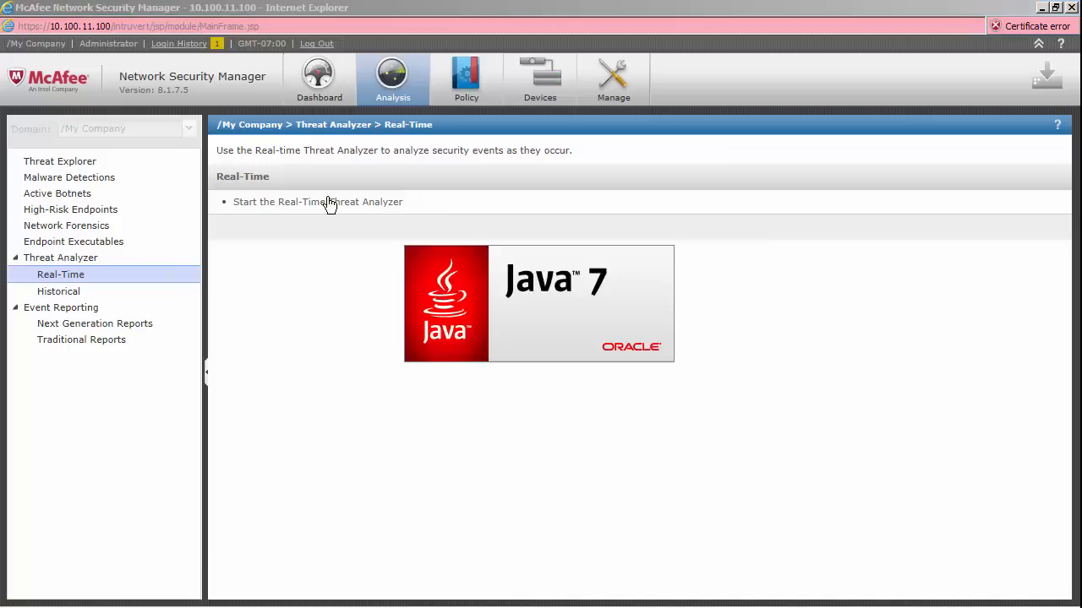
click(317, 201)
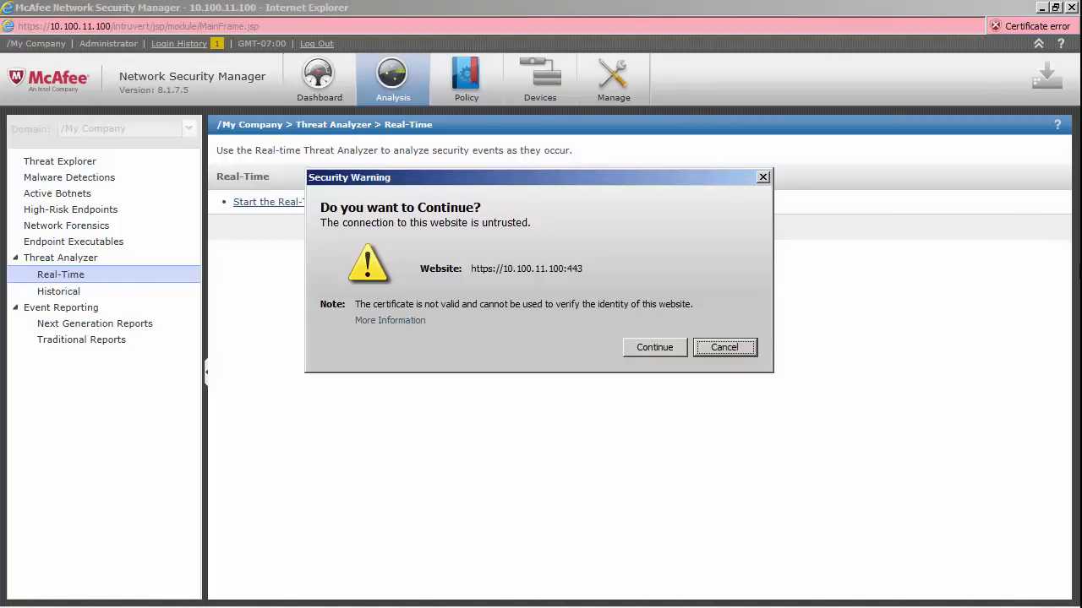
click(654, 347)
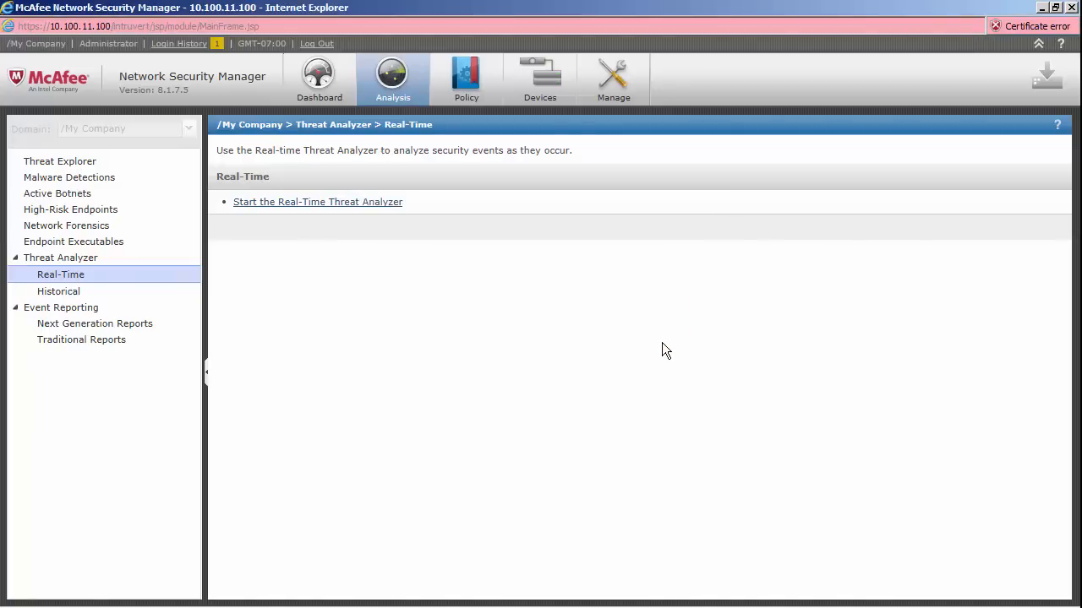
click(317, 201)
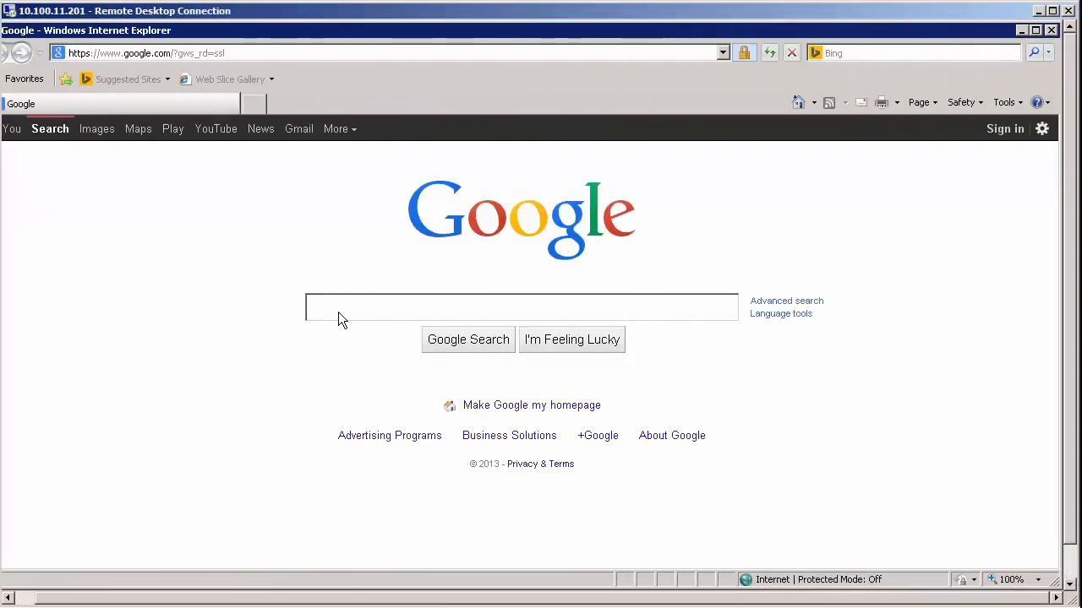
Search Google for 'cnet password cracker' and open CNET Download.com's Password Cracker page
click(522, 307)
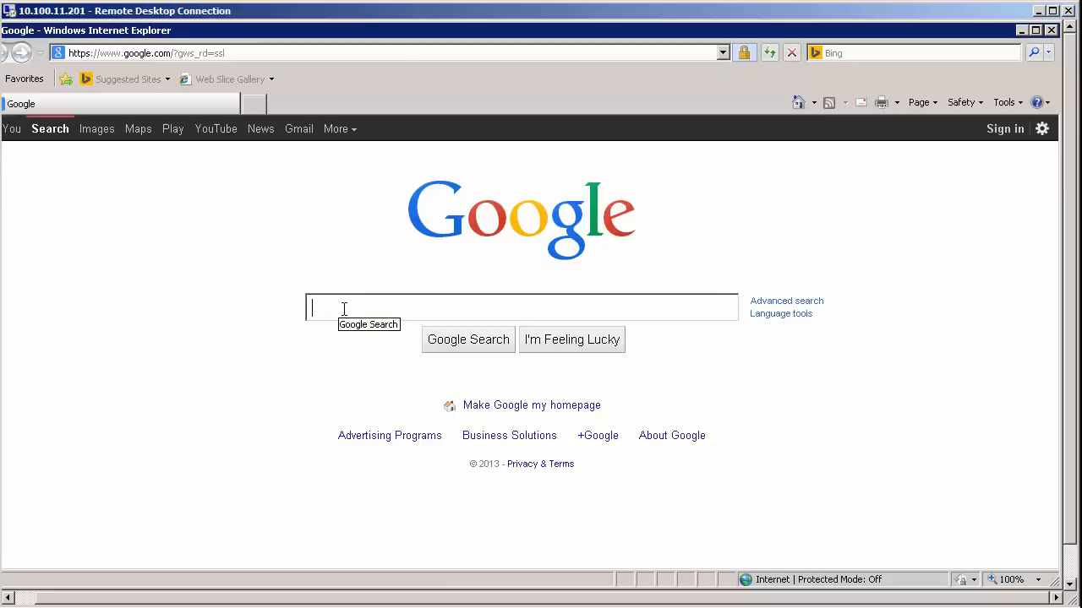
text(cnet c)
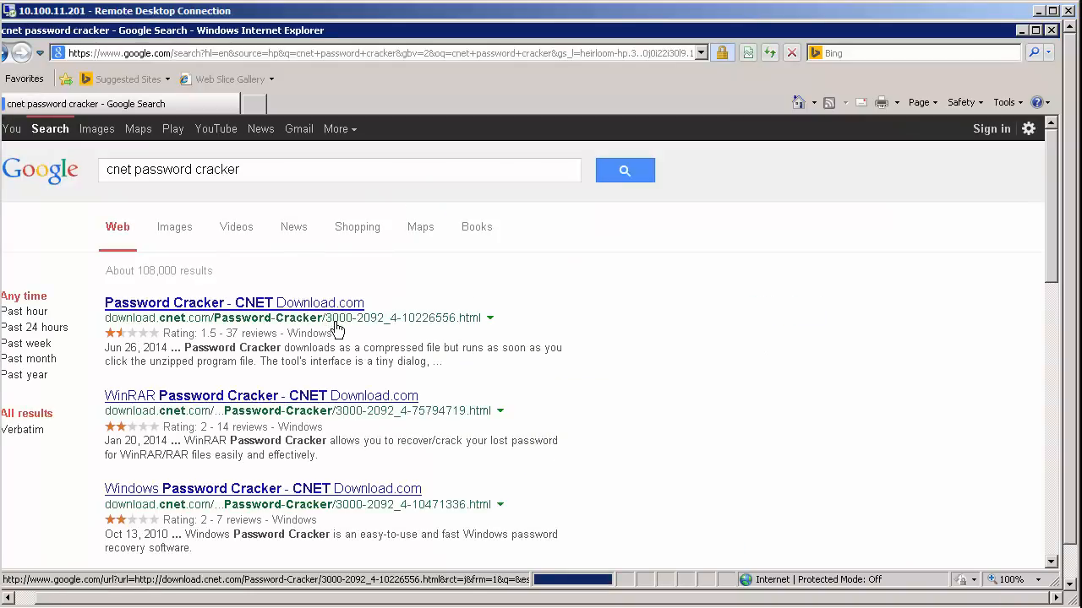
click(234, 302)
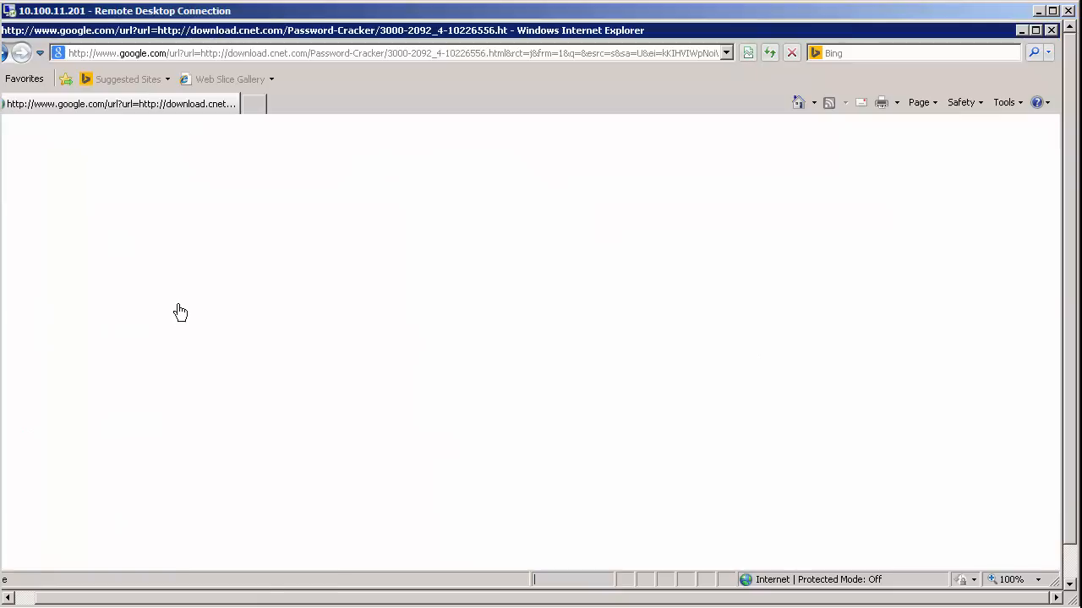